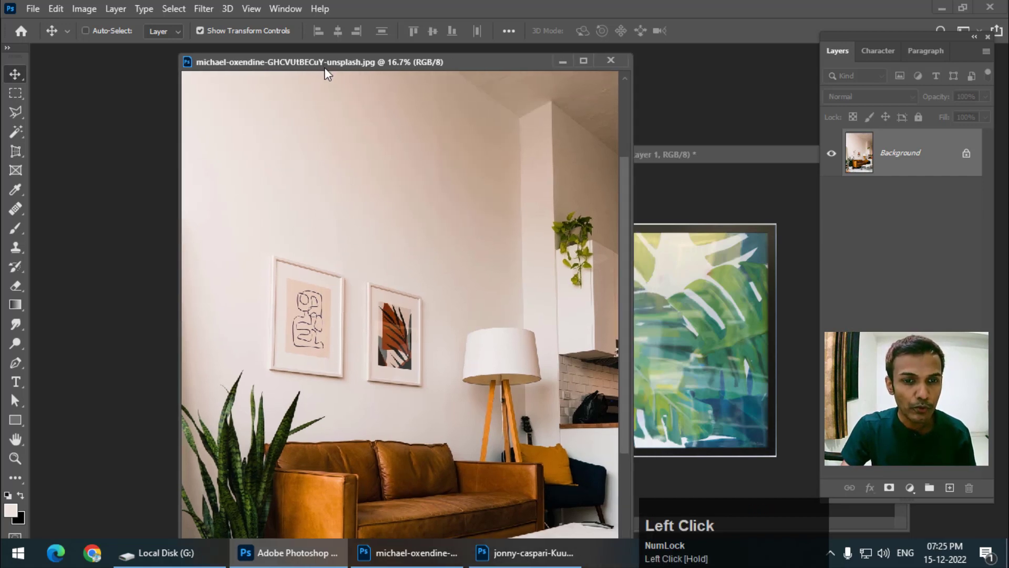
Step: Pick the Clone Stamp tool to duplicate the two framed prints
{"action": "left_click", "coordinate": [15, 246]}
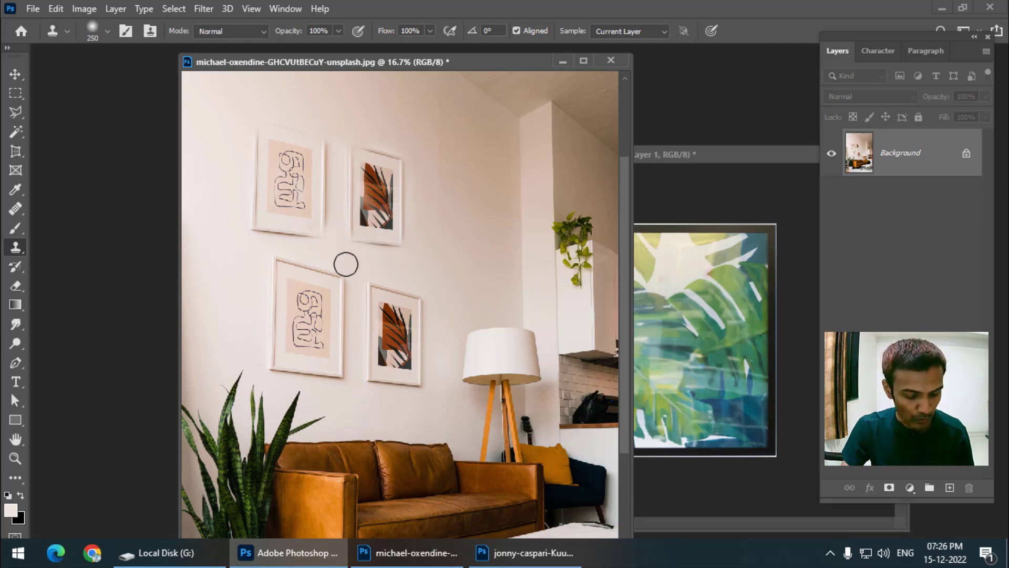
Step: Lasso the two framed prints onto a new layer and shift it straight up
{"action": "left_click", "coordinate": [347, 263]}
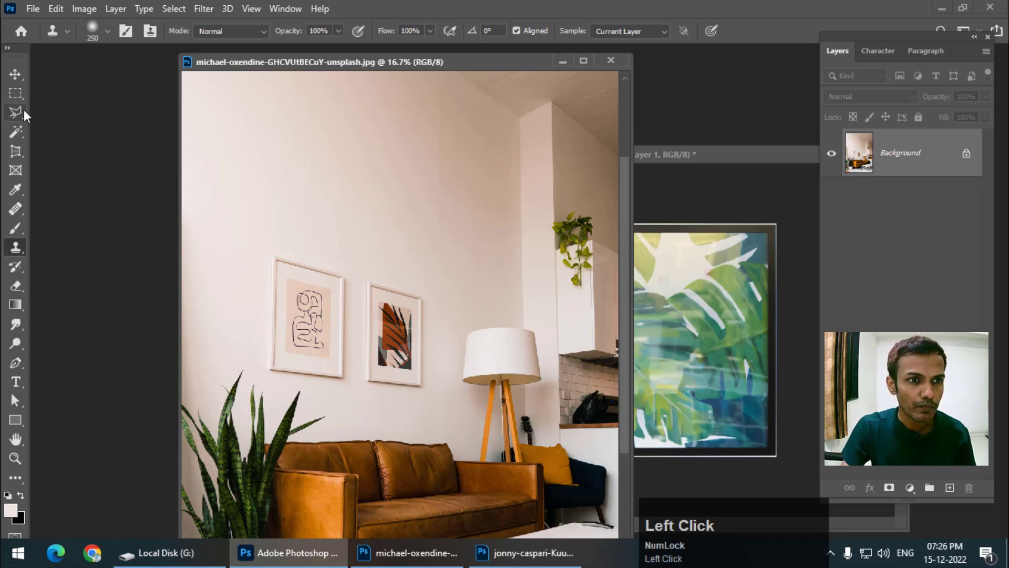
{"action": "left_click", "coordinate": [15, 112]}
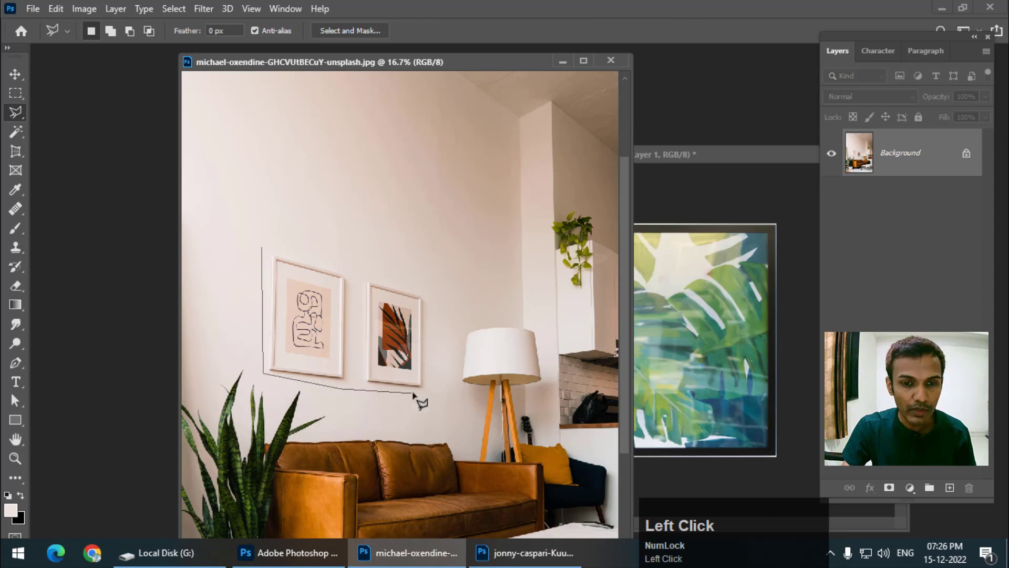
{"action": "left_click", "coordinate": [434, 305]}
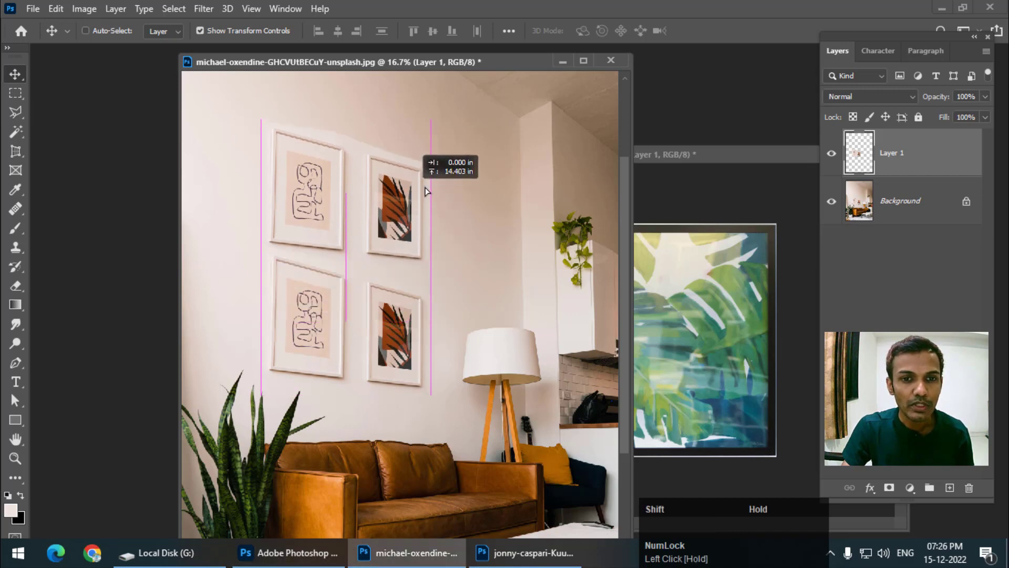
{"action": "left_click_drag", "start_coordinate": [431, 125], "coordinate": [454, 123]}
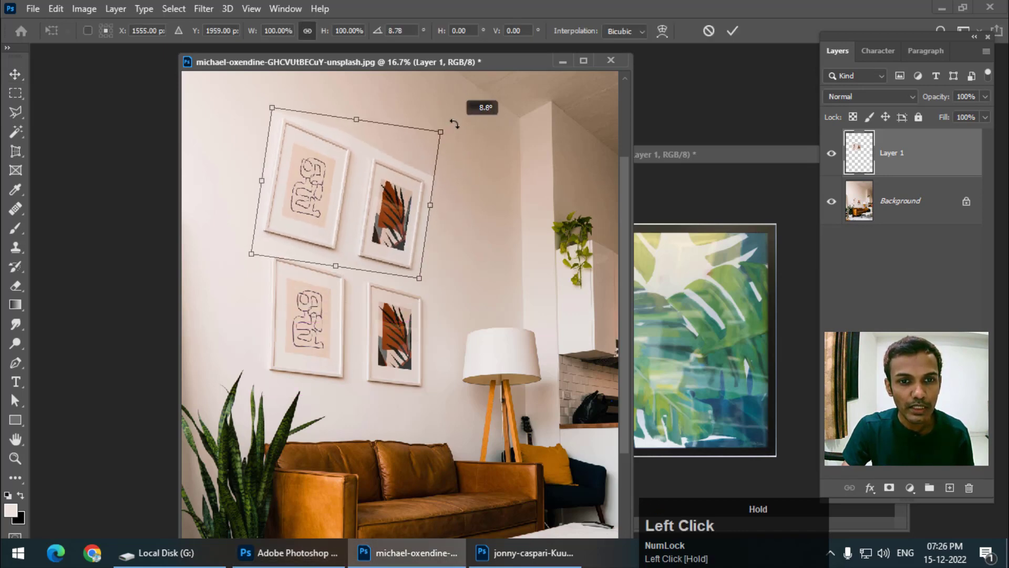
{"action": "key", "text": "Escape"}
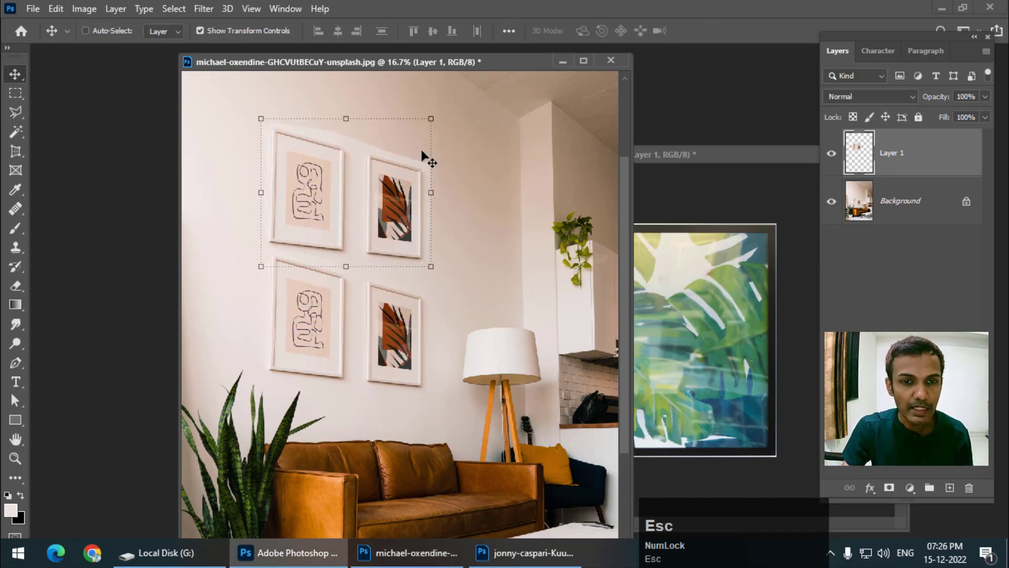
Step: Try distorting the copied frames, cancel it, and delete them from Layer 1
{"action": "left_click", "coordinate": [54, 9]}
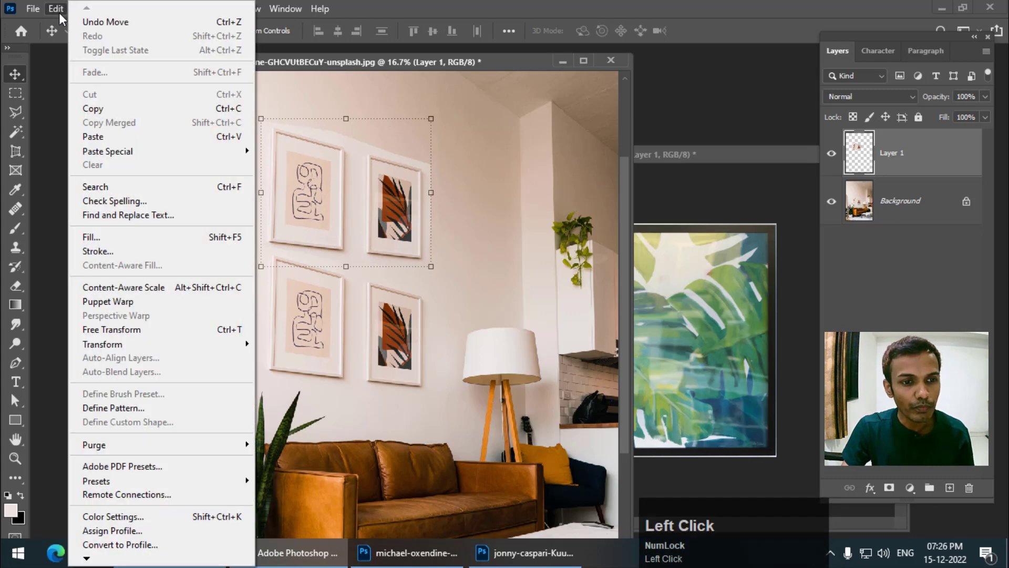
{"action": "mouse_move", "coordinate": [103, 344]}
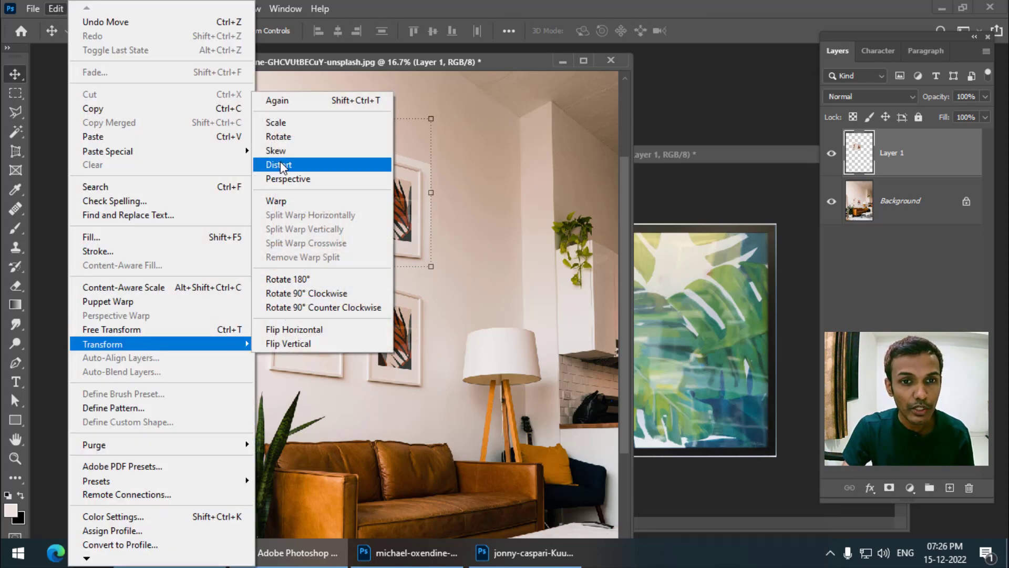
{"action": "left_click", "coordinate": [278, 165]}
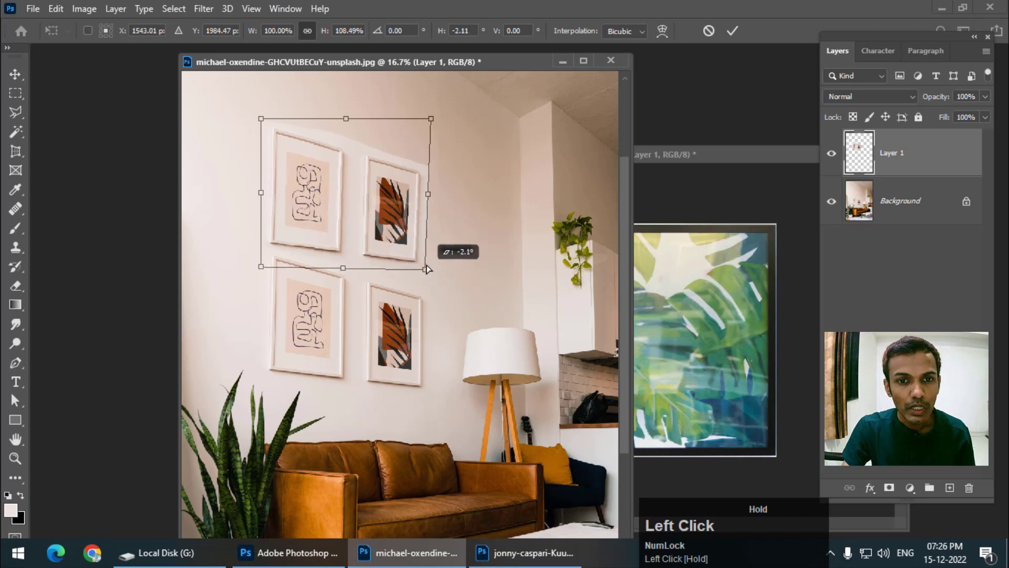
{"action": "key", "text": "Escape"}
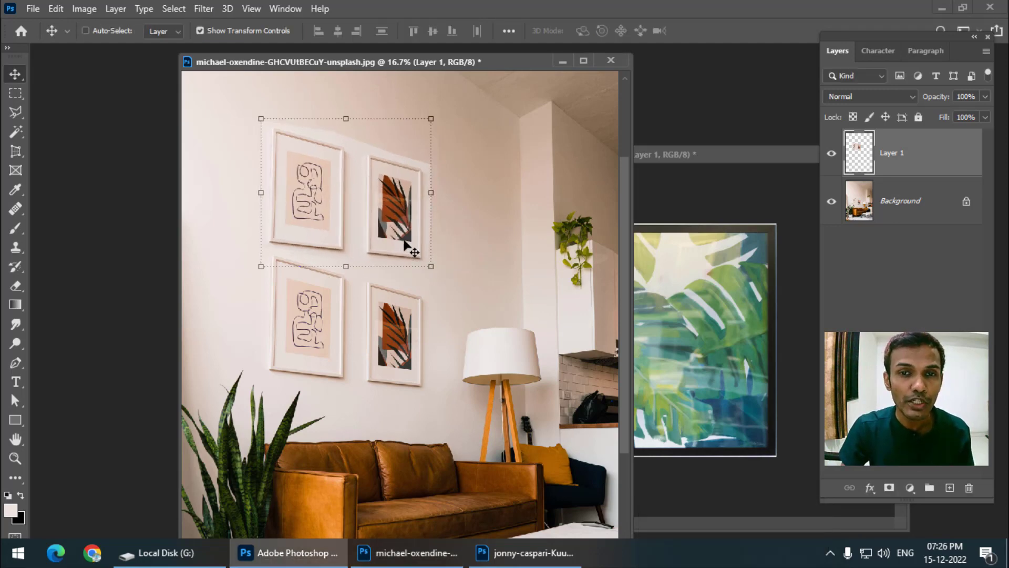
{"action": "key", "text": "Delete"}
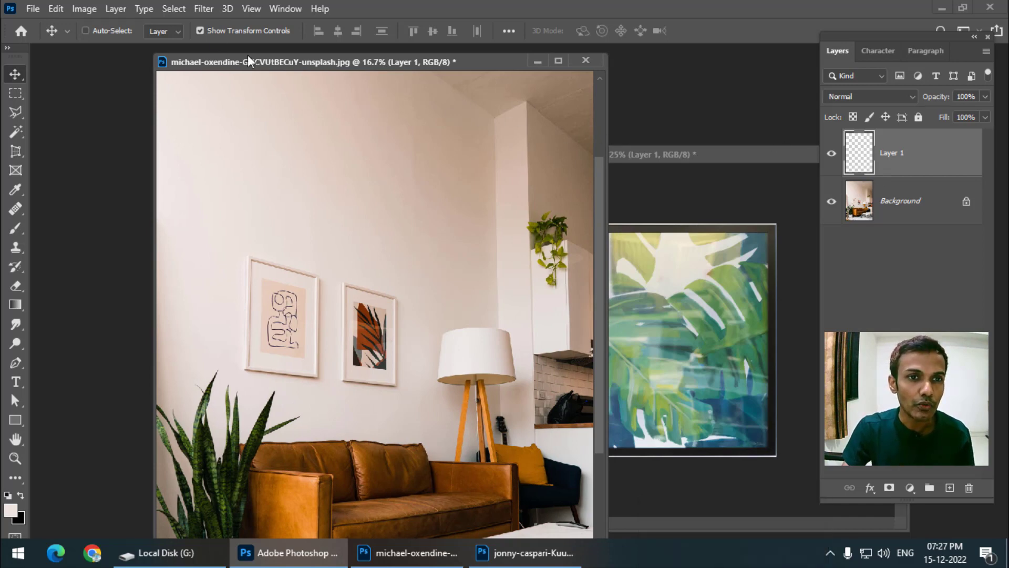
Step: In Vanishing Point, draw a four-corner perspective plane over the wall around the frames
{"action": "left_click", "coordinate": [203, 8]}
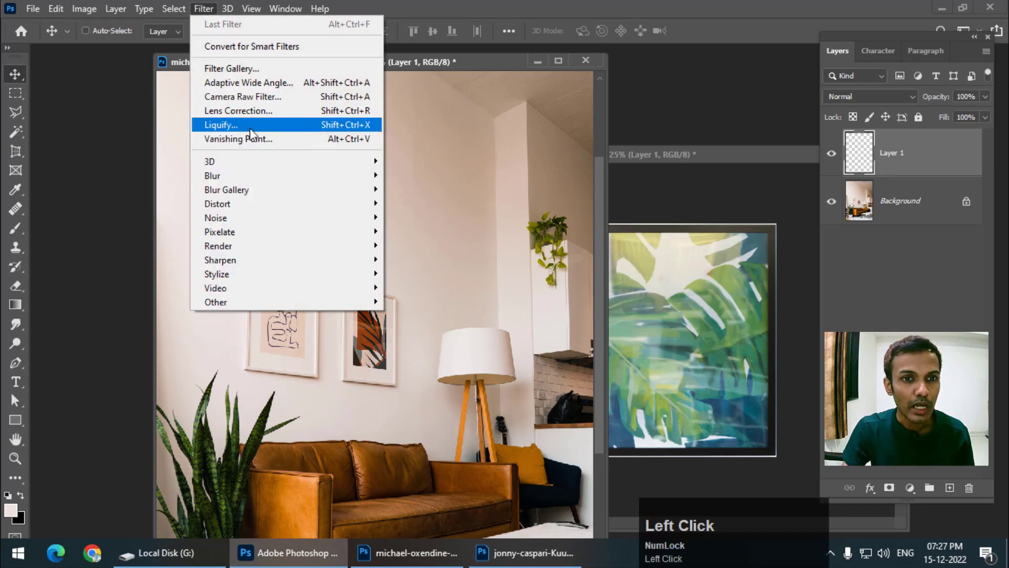
{"action": "left_click", "coordinate": [239, 139]}
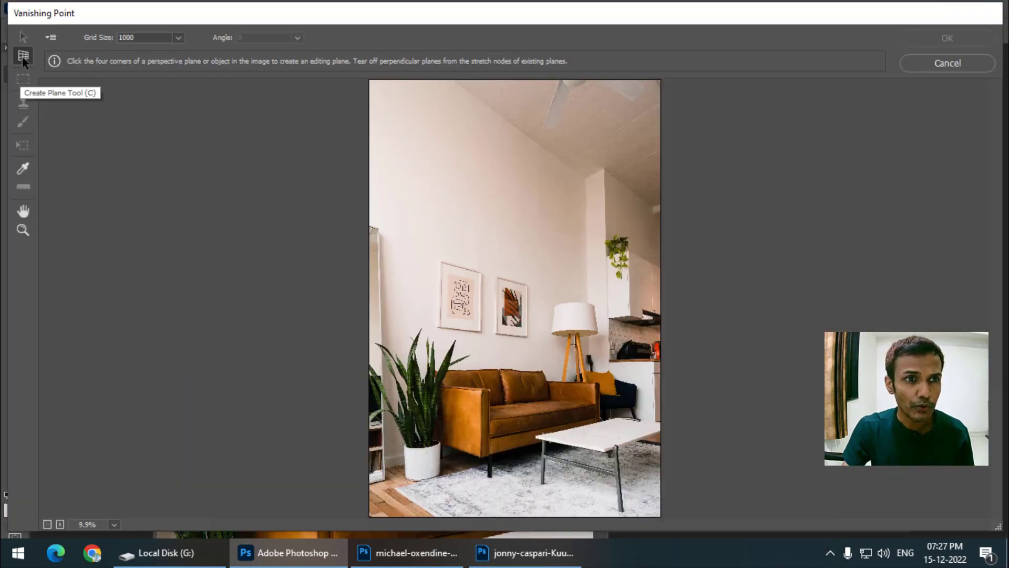
{"action": "mouse_move", "coordinate": [451, 84]}
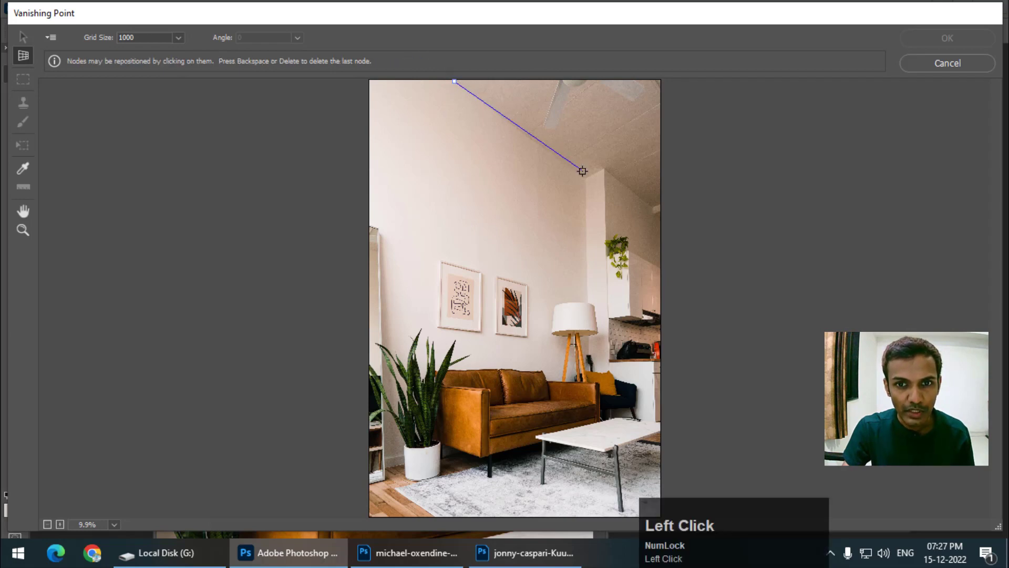
{"action": "left_click", "coordinate": [585, 337]}
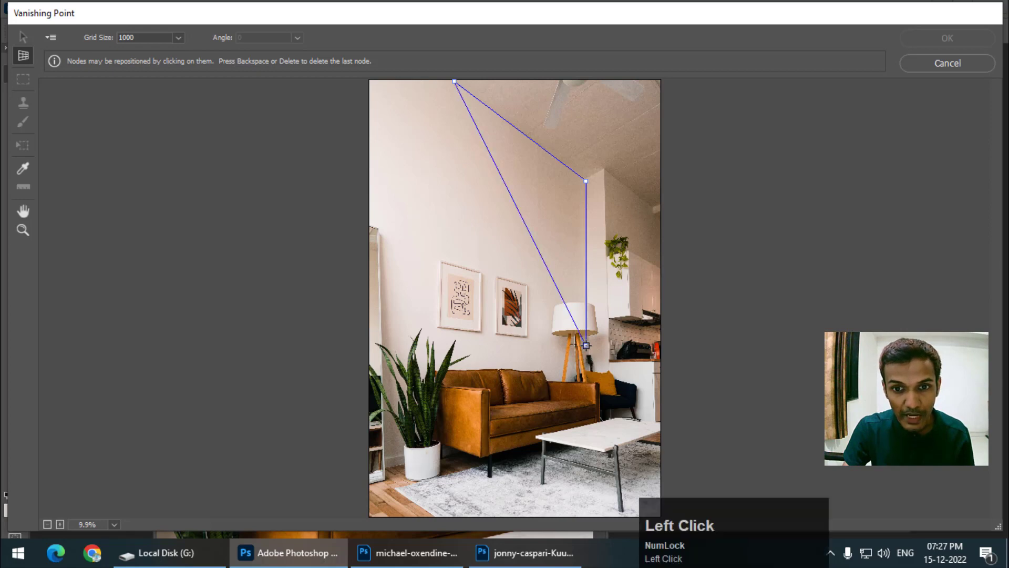
{"action": "left_click", "coordinate": [421, 335]}
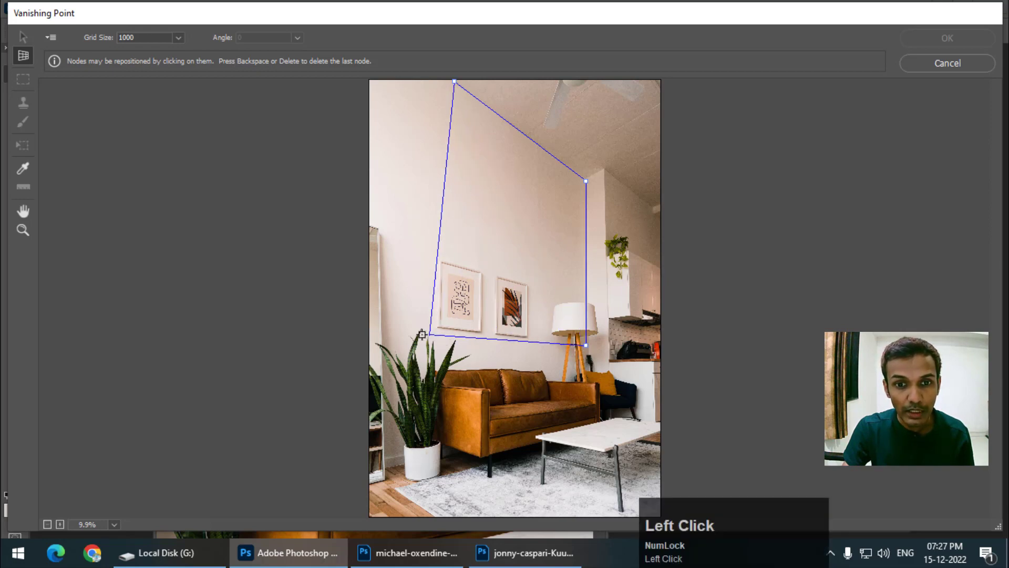
{"action": "left_click_drag", "start_coordinate": [421, 334], "coordinate": [452, 342]}
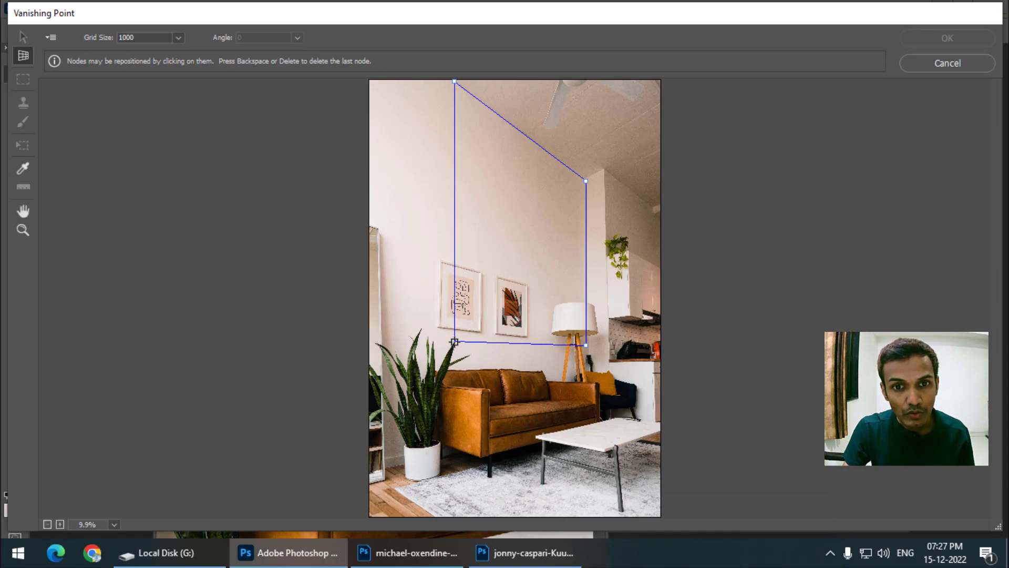
{"action": "left_click", "coordinate": [455, 343]}
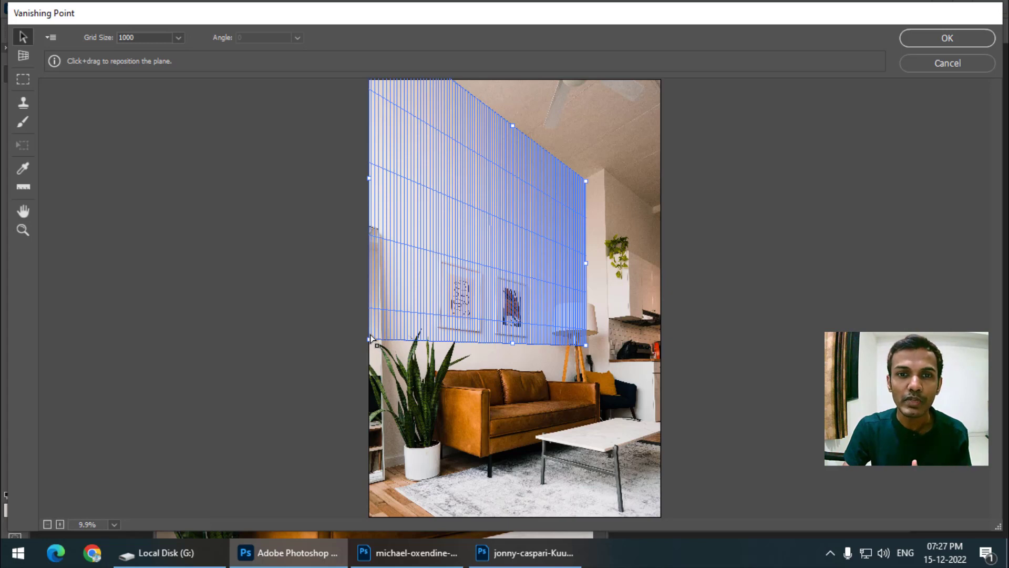
{"action": "mouse_move", "coordinate": [424, 217]}
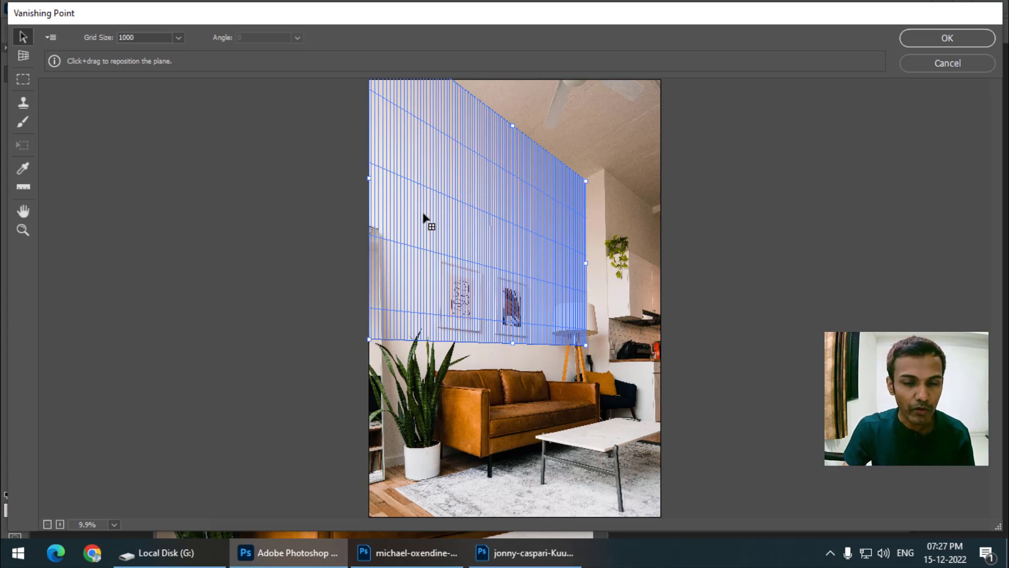
{"action": "mouse_move", "coordinate": [492, 273]}
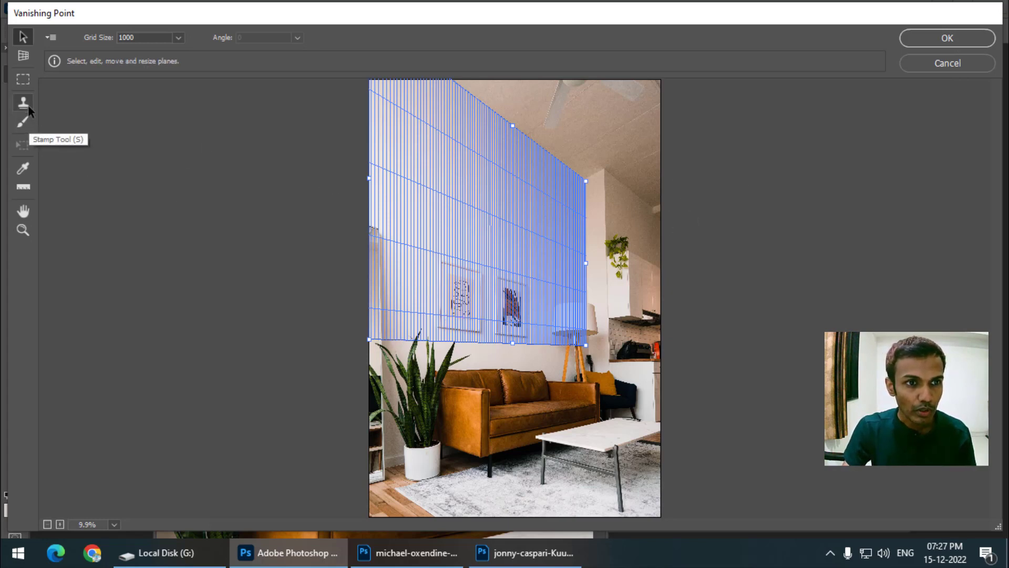
Step: Stamp a perspective copy of the patterned frame higher on the wall plane
{"action": "left_click", "coordinate": [22, 101]}
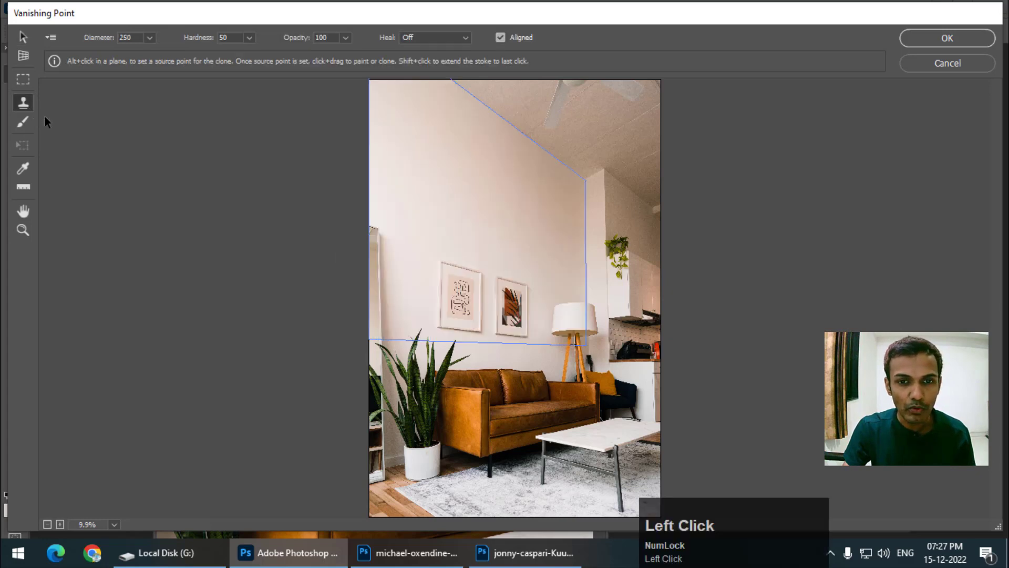
{"action": "mouse_move", "coordinate": [463, 207]}
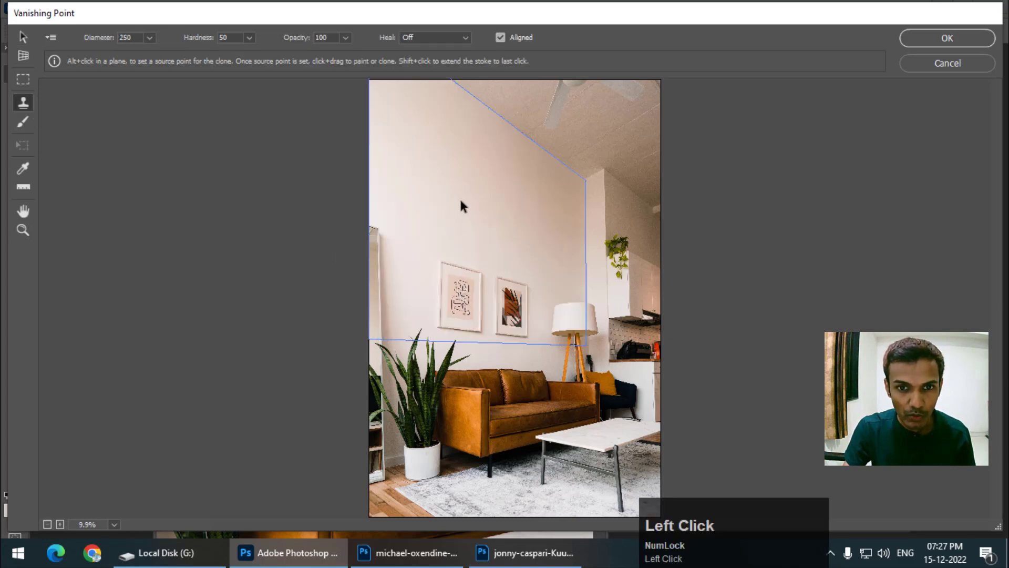
{"action": "mouse_move", "coordinate": [462, 322]}
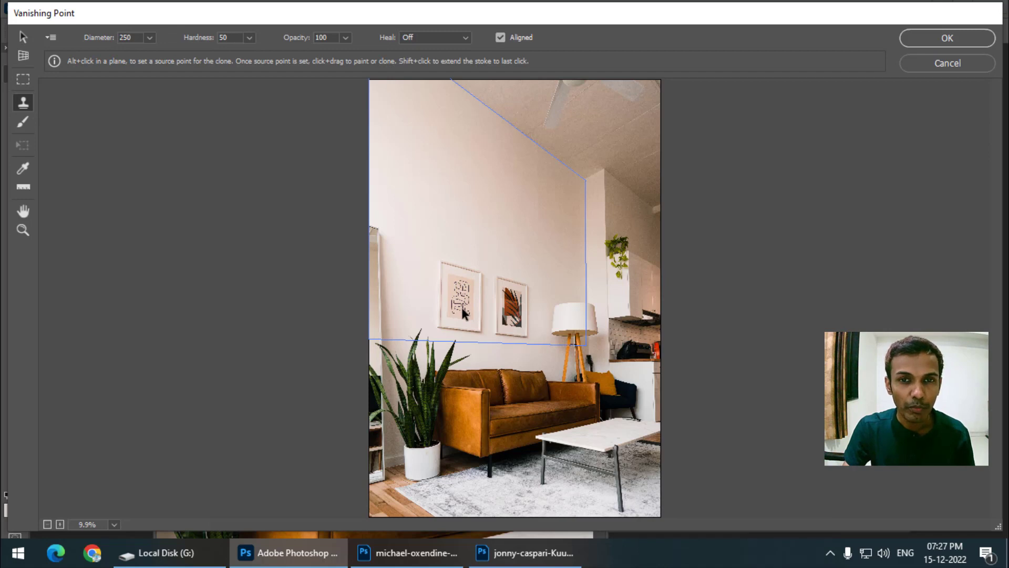
{"action": "mouse_move", "coordinate": [449, 316]}
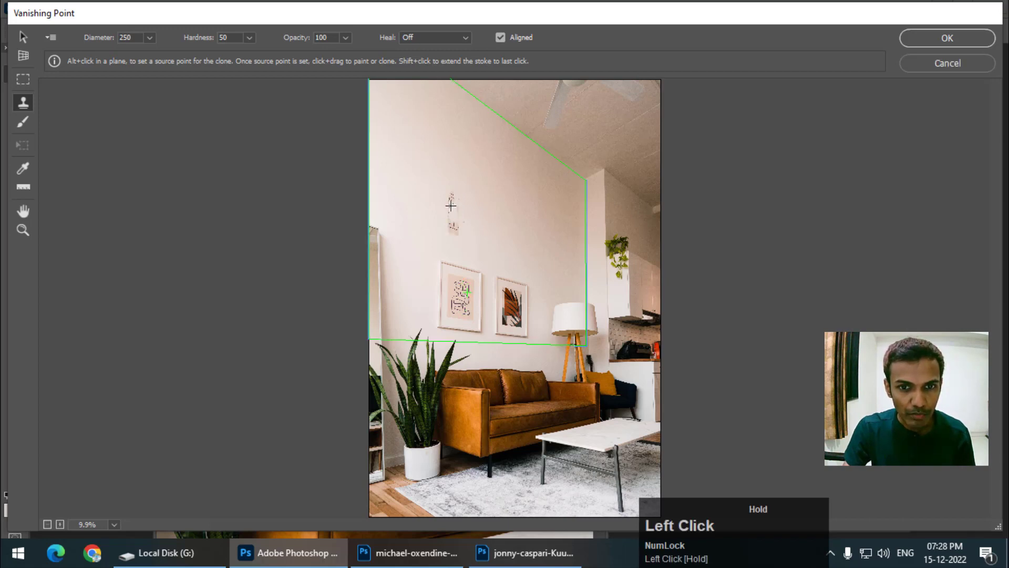
{"action": "left_click_drag", "start_coordinate": [450, 222], "coordinate": [442, 215]}
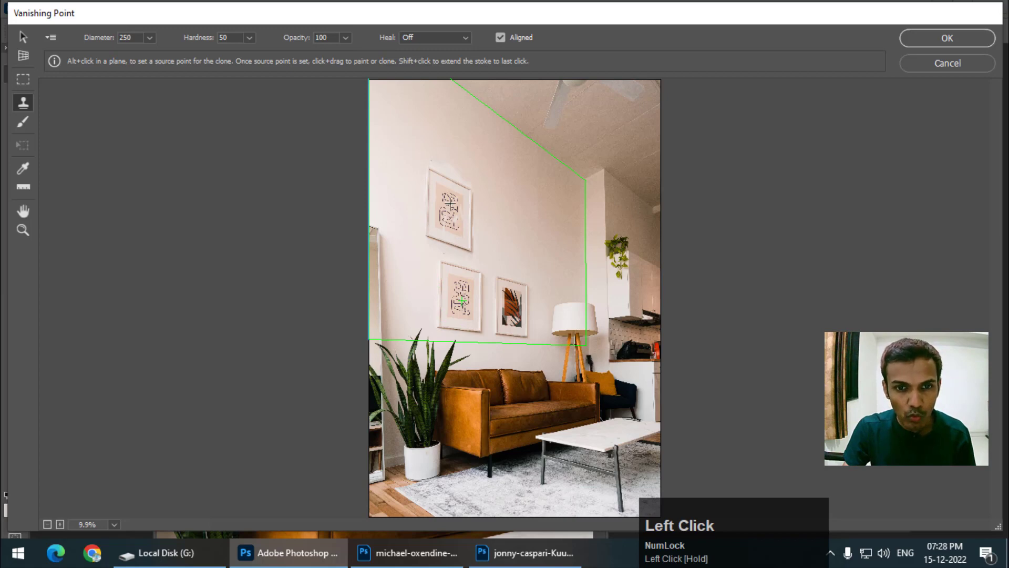
{"action": "mouse_move", "coordinate": [421, 209]}
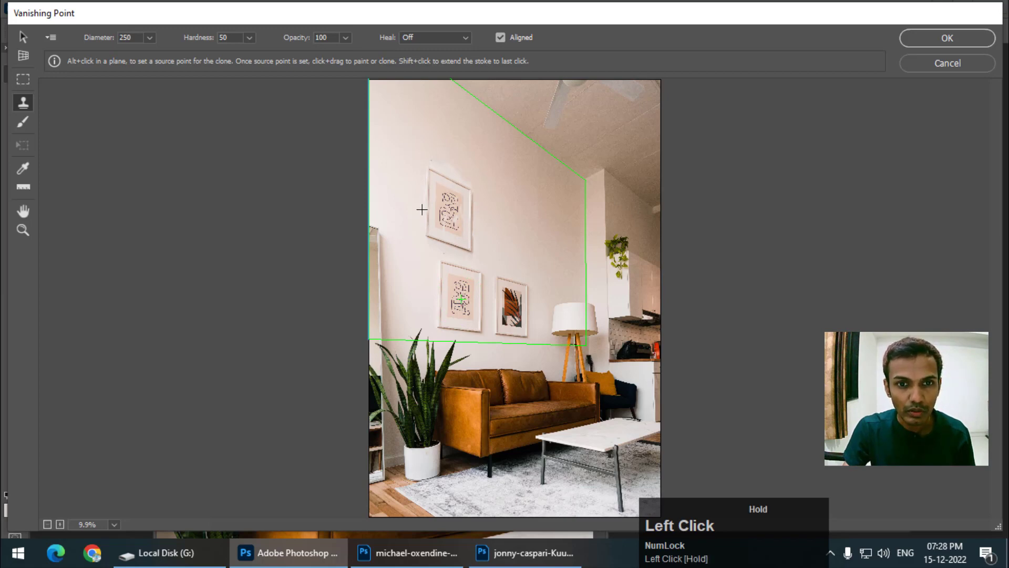
Step: Paint a cloned leaf frame beside the new upper patterned frame
{"action": "left_click_drag", "start_coordinate": [422, 209], "coordinate": [504, 218]}
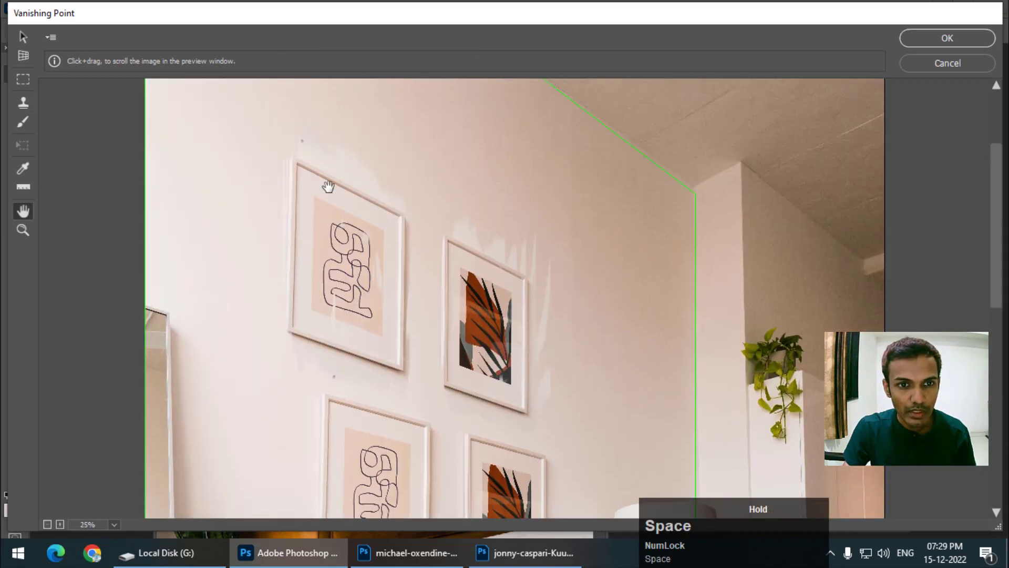
{"action": "left_click", "coordinate": [20, 104]}
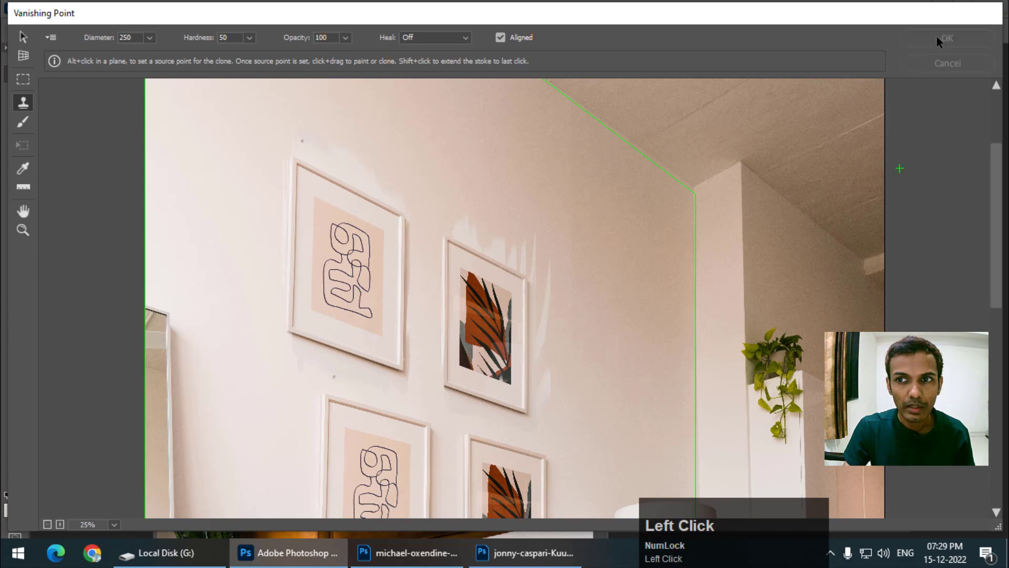
Step: Apply the clone, mask Layer 1, and soft-brush away smudges around the upper frames
{"action": "left_click", "coordinate": [948, 38]}
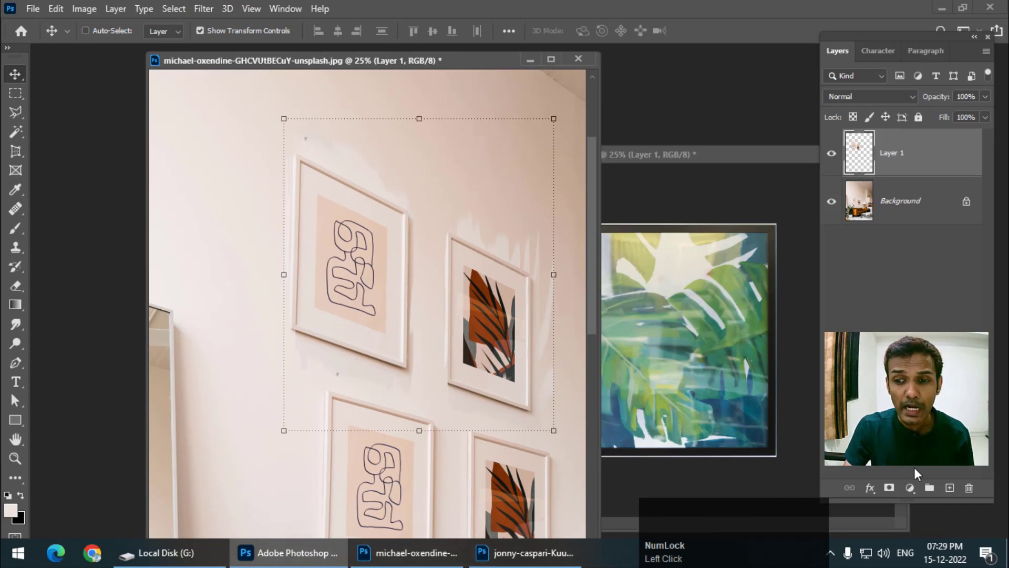
{"action": "left_click", "coordinate": [888, 487]}
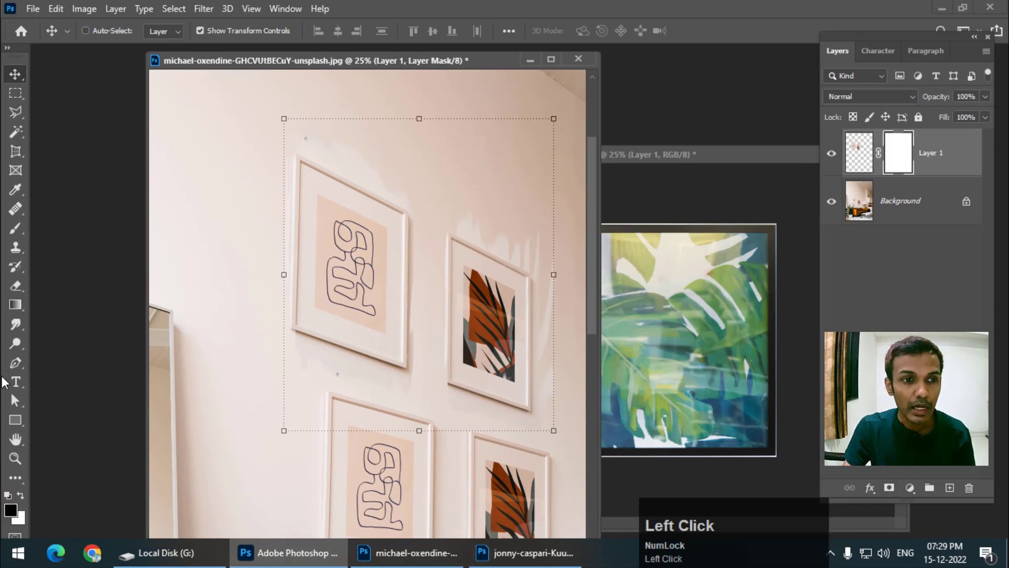
{"action": "left_click", "coordinate": [15, 228]}
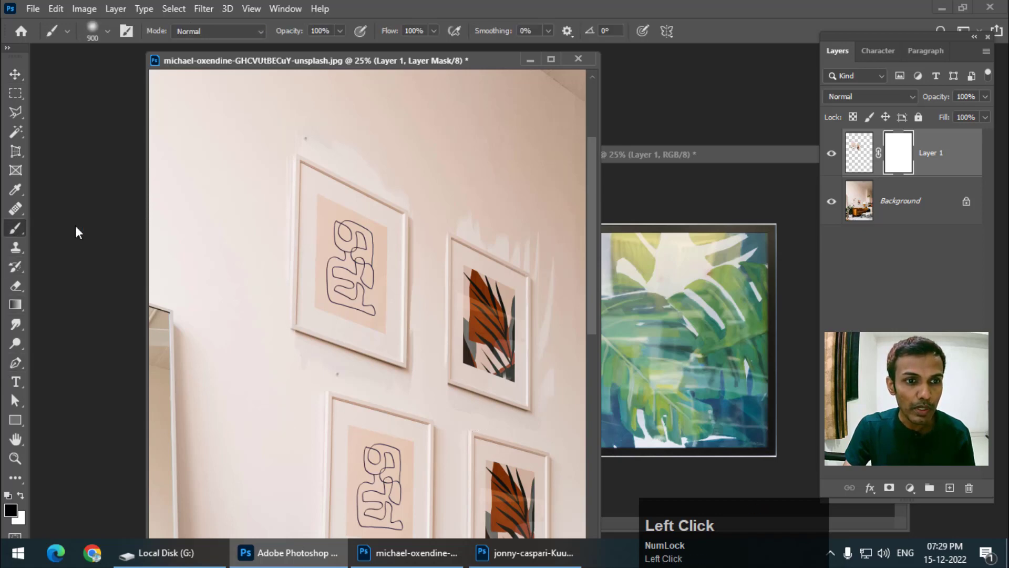
{"action": "mouse_move", "coordinate": [236, 427]}
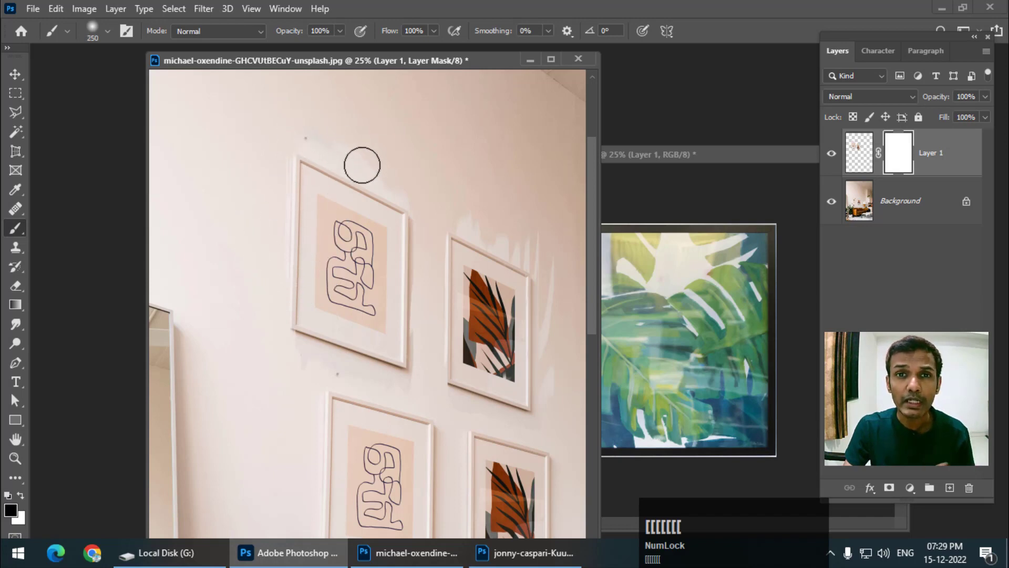
{"action": "key", "text": "["}
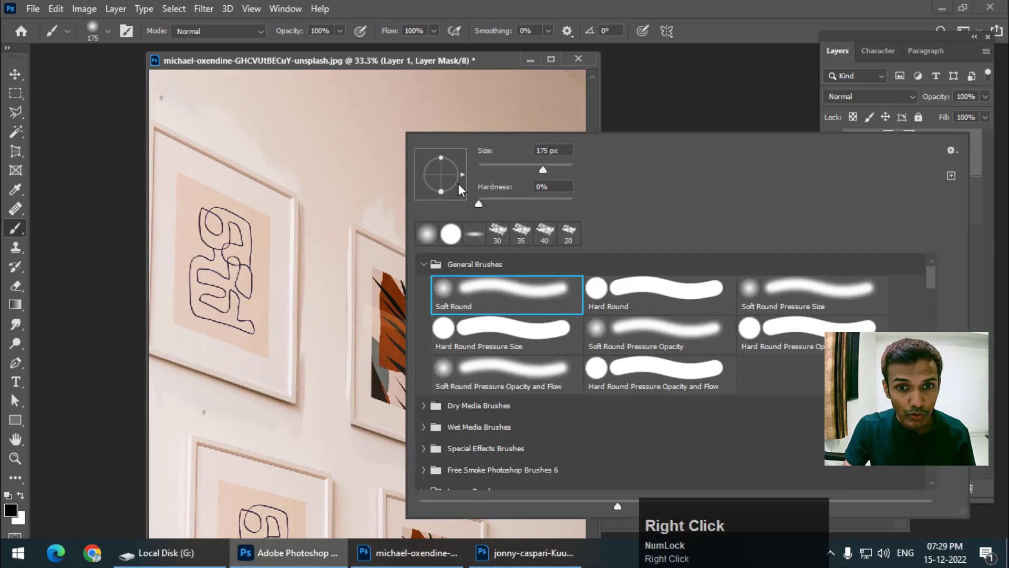
{"action": "left_click", "coordinate": [360, 206]}
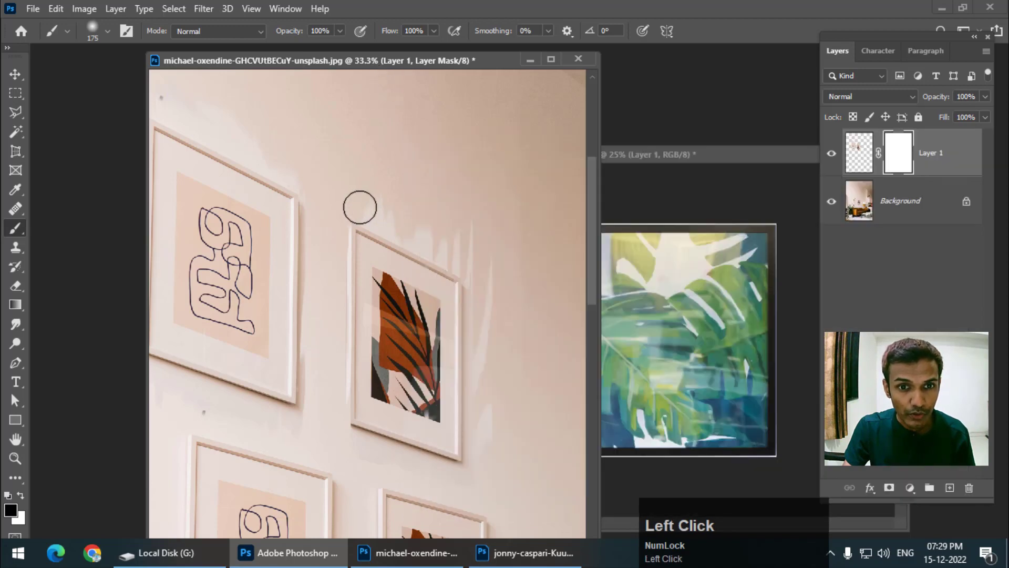
{"action": "left_click_drag", "start_coordinate": [359, 207], "coordinate": [447, 247]}
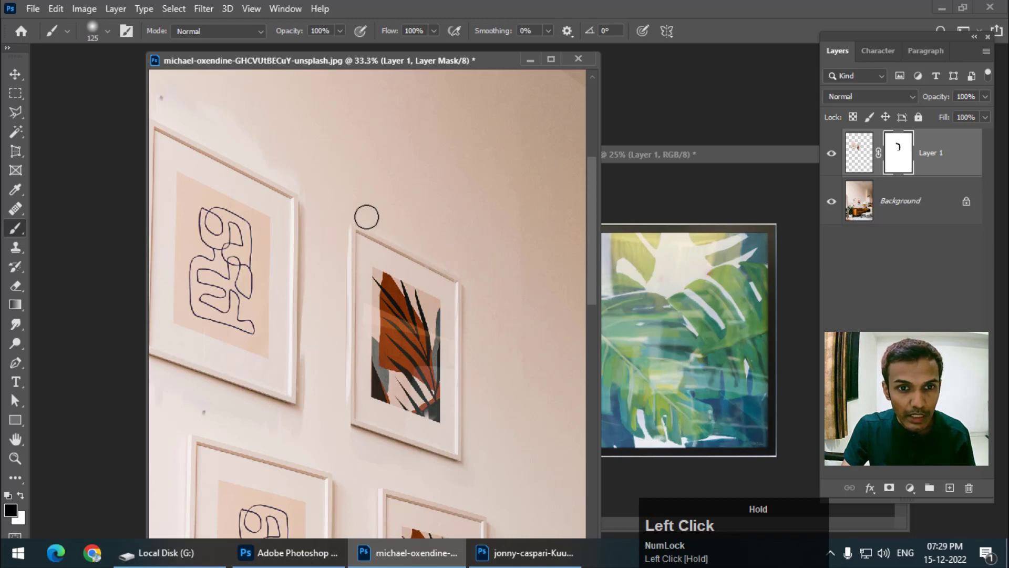
{"action": "left_click_drag", "start_coordinate": [367, 214], "coordinate": [453, 235]}
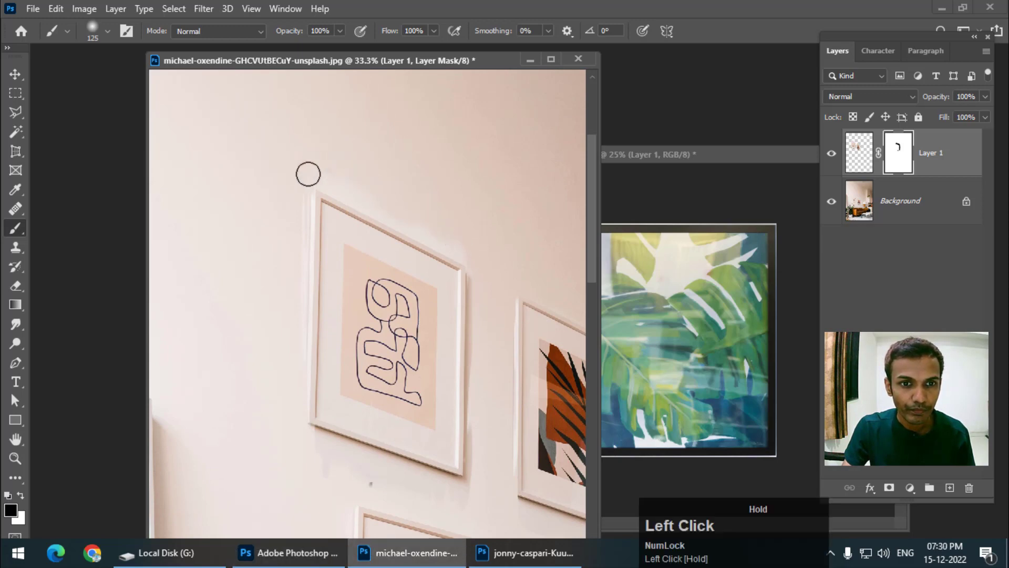
{"action": "left_click_drag", "start_coordinate": [307, 174], "coordinate": [442, 226]}
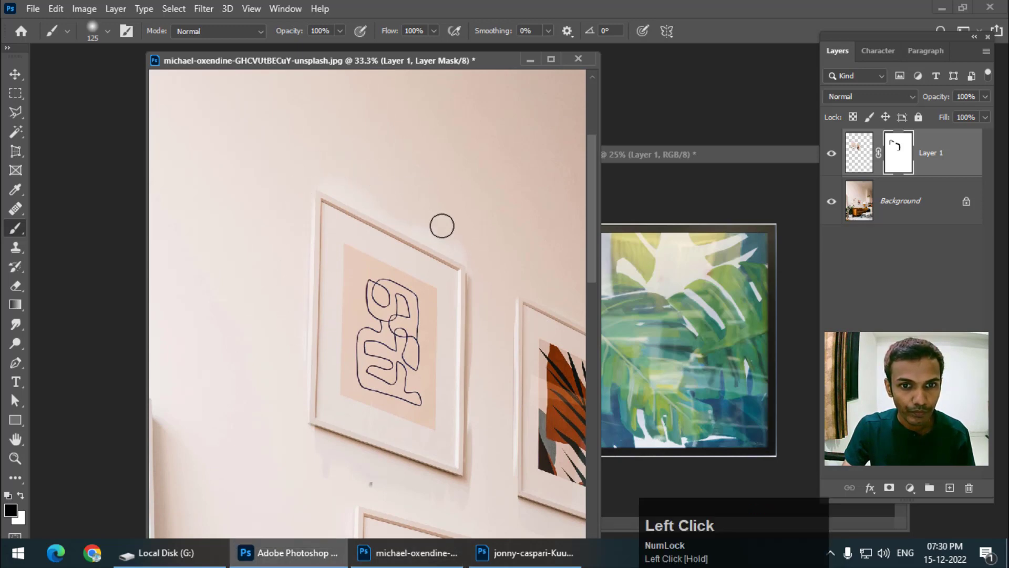
{"action": "left_click_drag", "start_coordinate": [442, 225], "coordinate": [474, 255]}
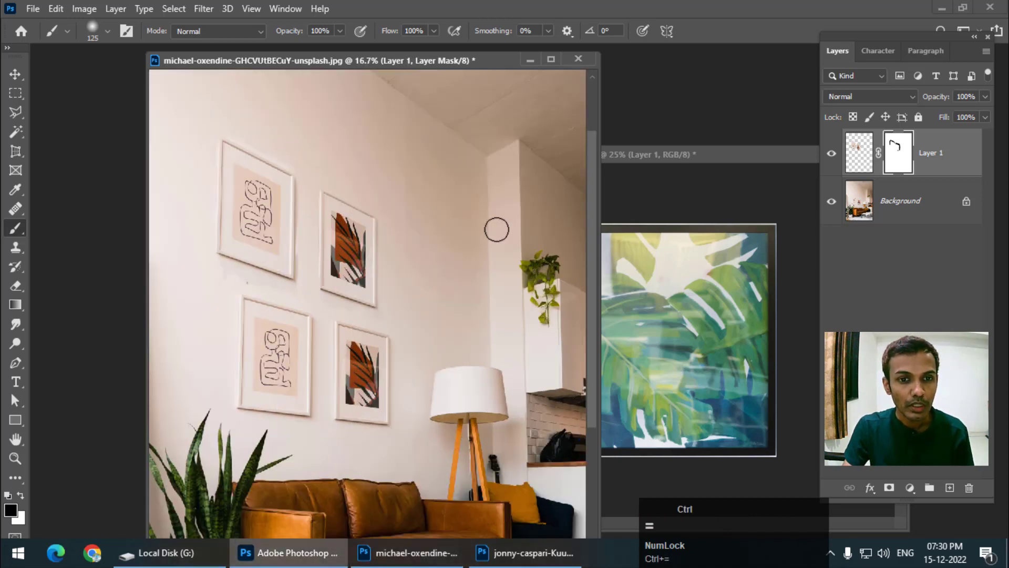
Step: Delete the empty layer in the leaf artwork document and copy the artwork
{"action": "key", "text": "Ctrl+-"}
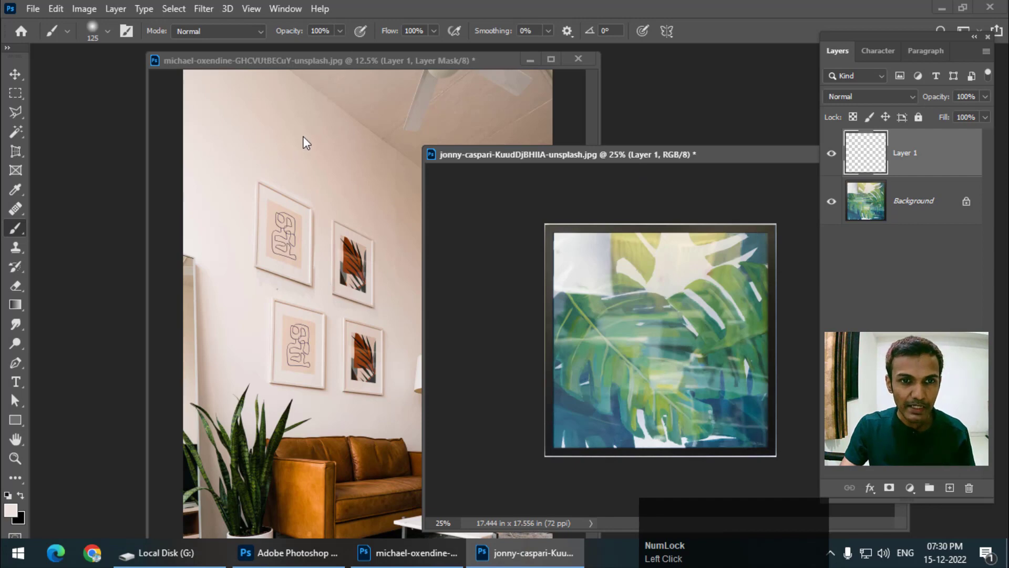
{"action": "mouse_move", "coordinate": [341, 173]}
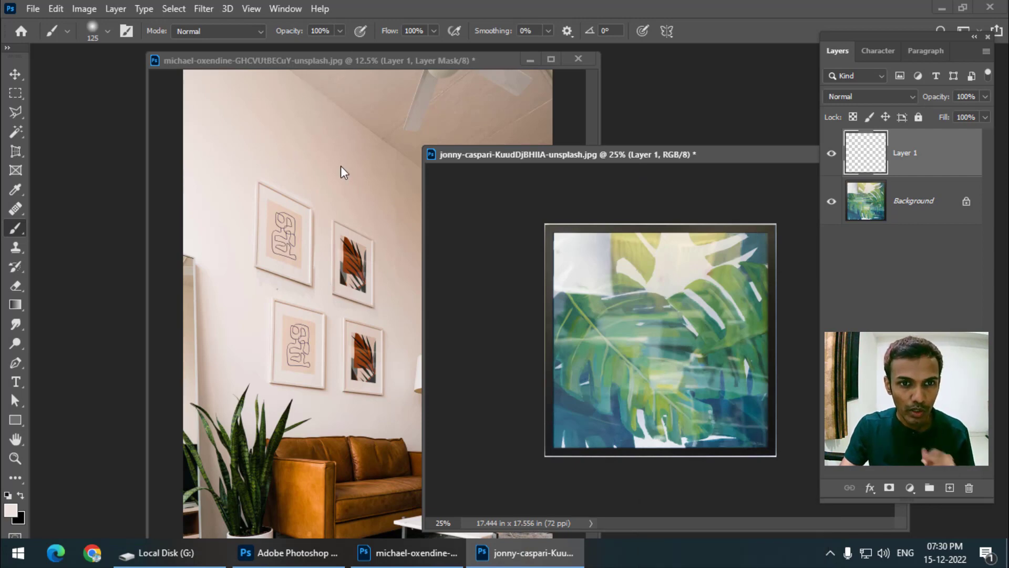
{"action": "mouse_move", "coordinate": [574, 164]}
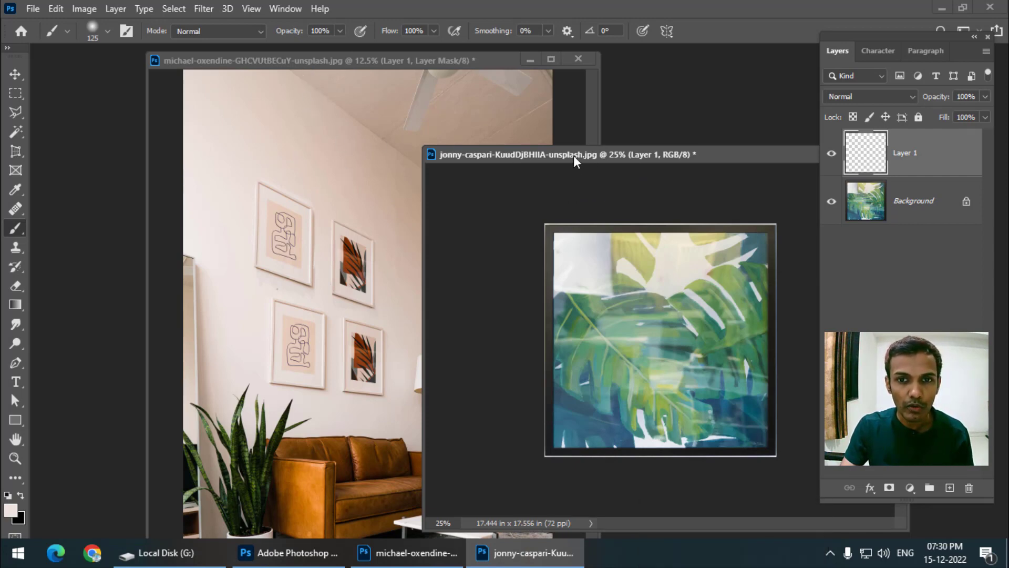
{"action": "left_click_drag", "start_coordinate": [573, 154], "coordinate": [534, 157]}
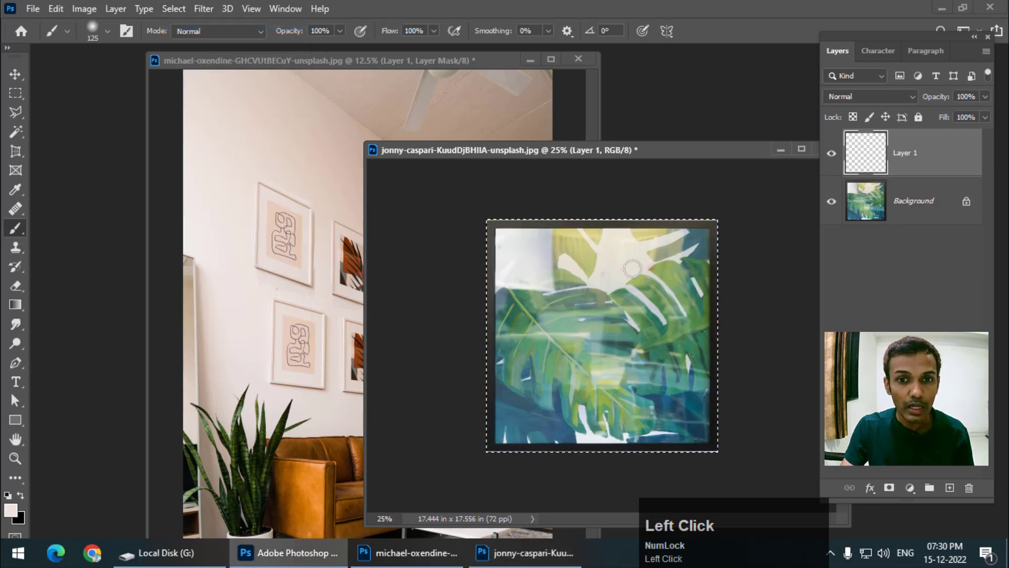
{"action": "key", "text": "Ctrl+C"}
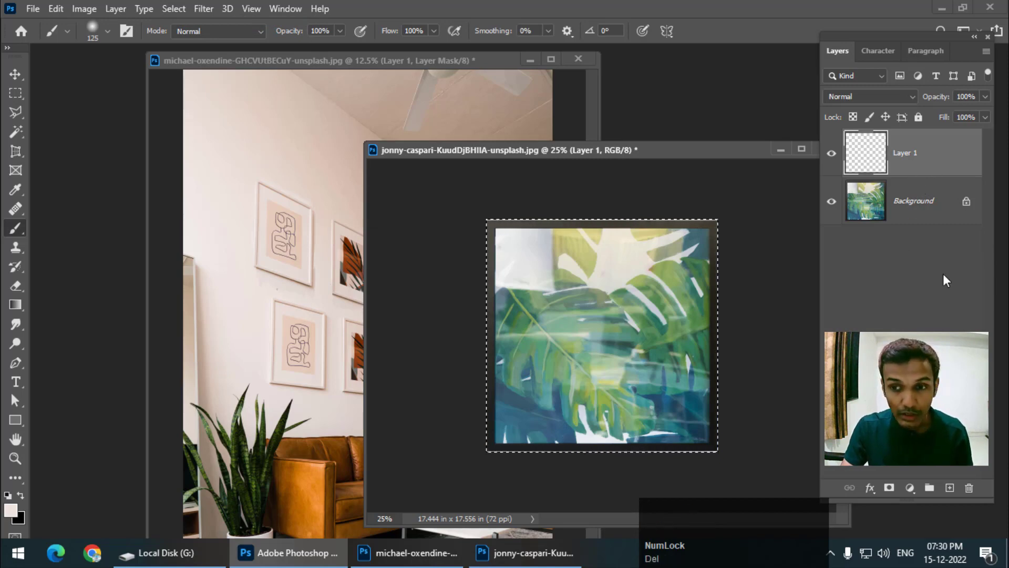
{"action": "left_click", "coordinate": [969, 487]}
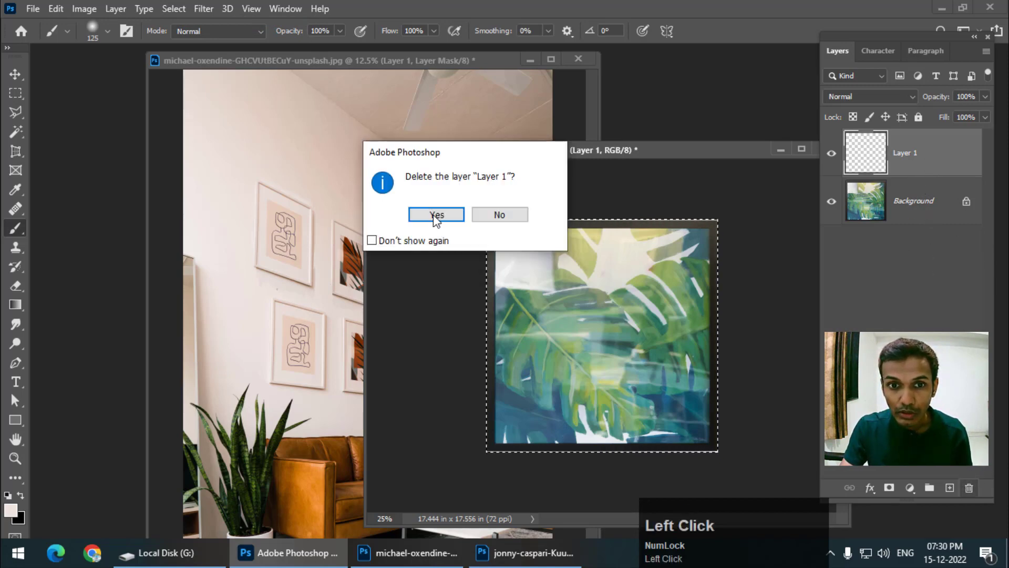
{"action": "left_click", "coordinate": [436, 215]}
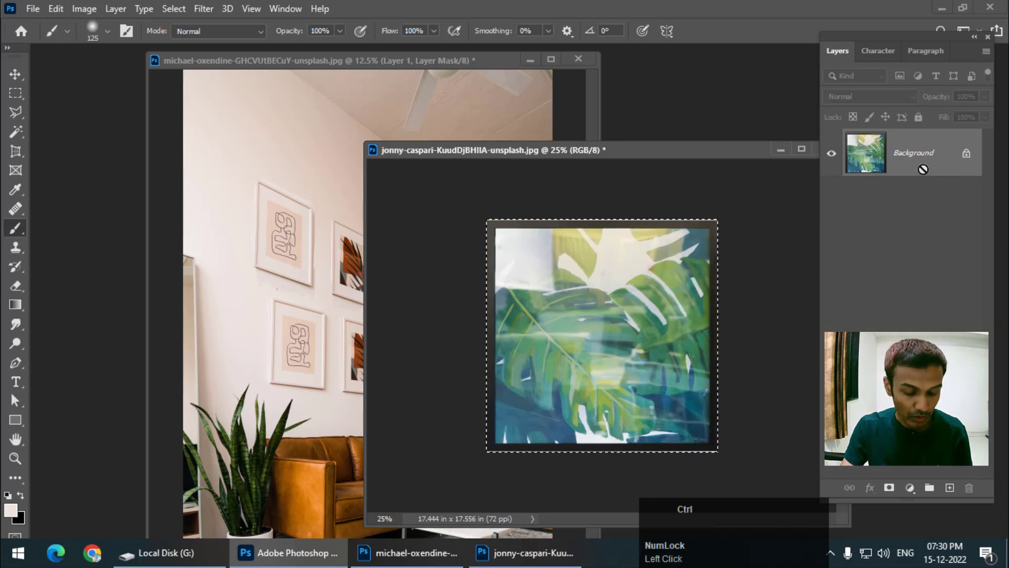
{"action": "key", "text": "Ctrl+C"}
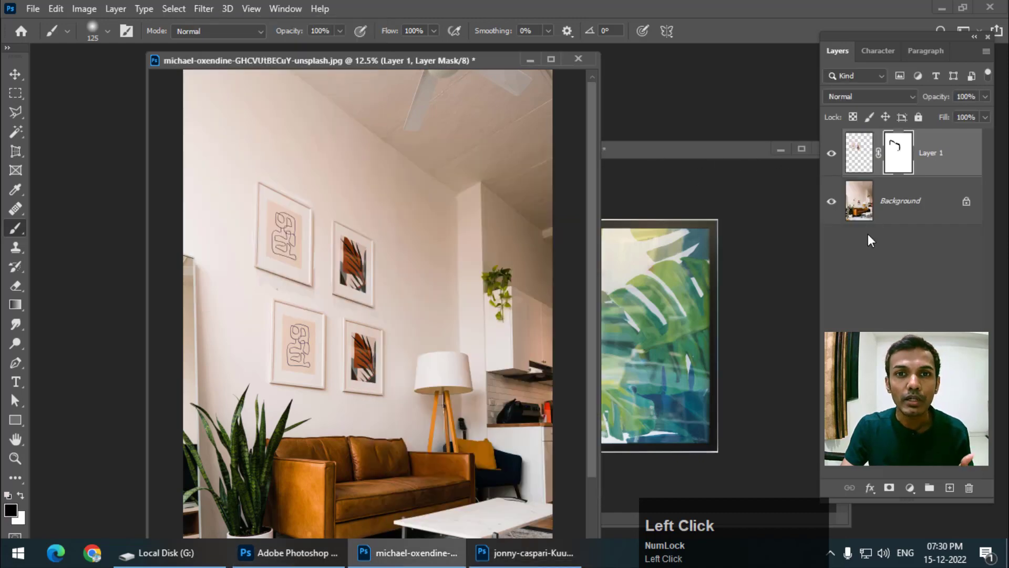
Step: Create empty Layer 2 on the room photo, then launch Filter > Vanishing Point
{"action": "left_click", "coordinate": [949, 488]}
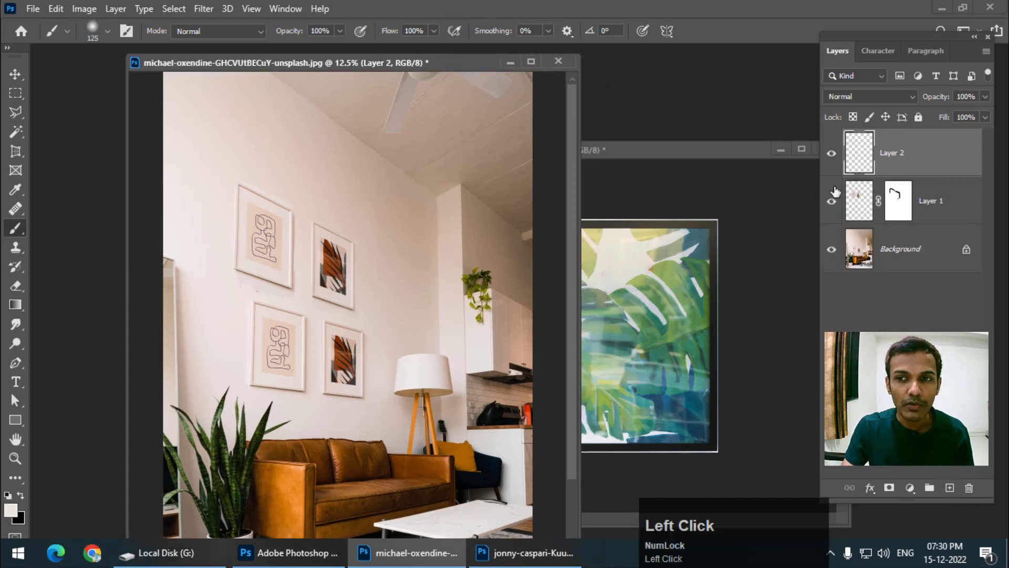
{"action": "left_click", "coordinate": [203, 8]}
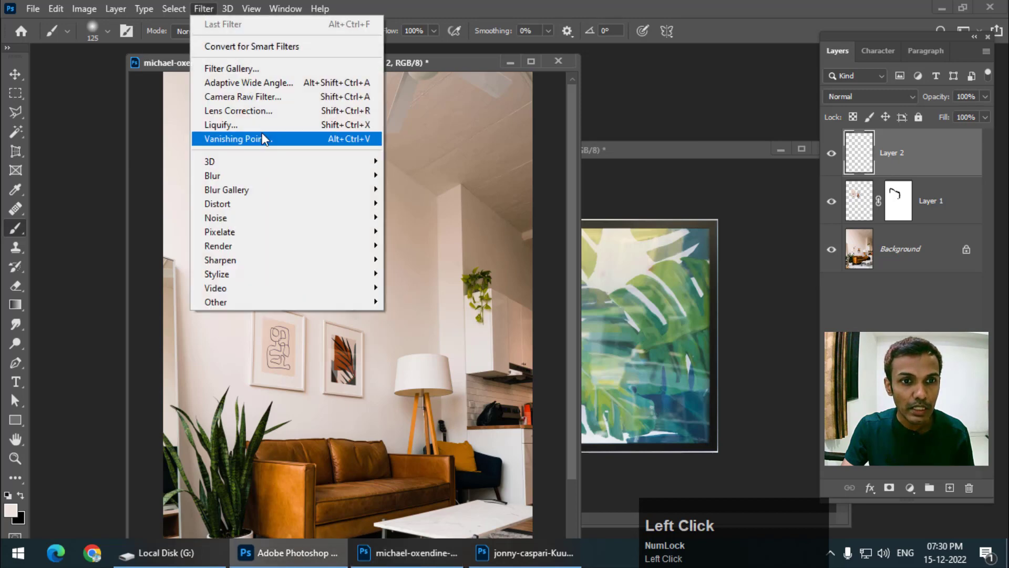
{"action": "left_click", "coordinate": [233, 139]}
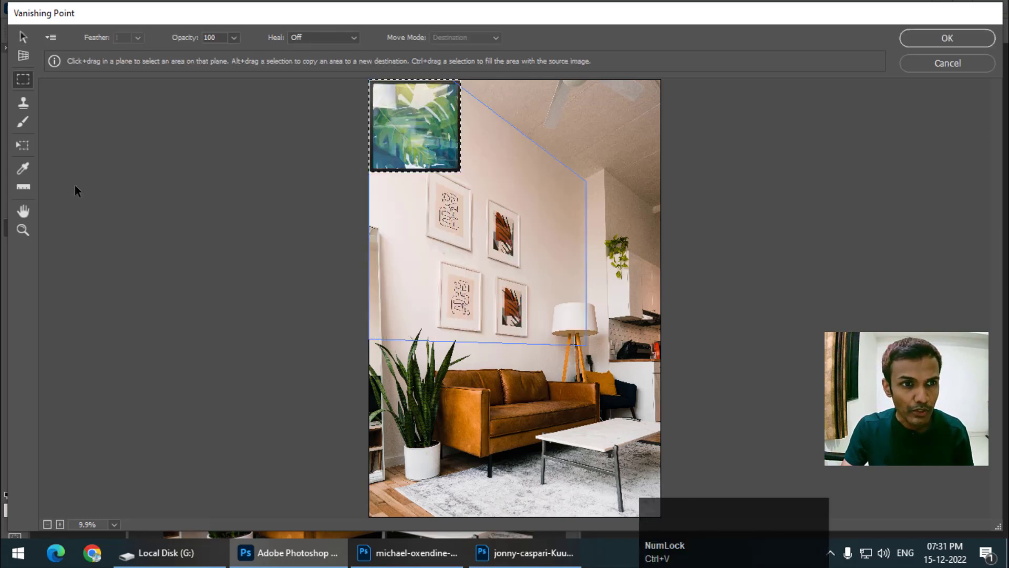
{"action": "mouse_move", "coordinate": [25, 149]}
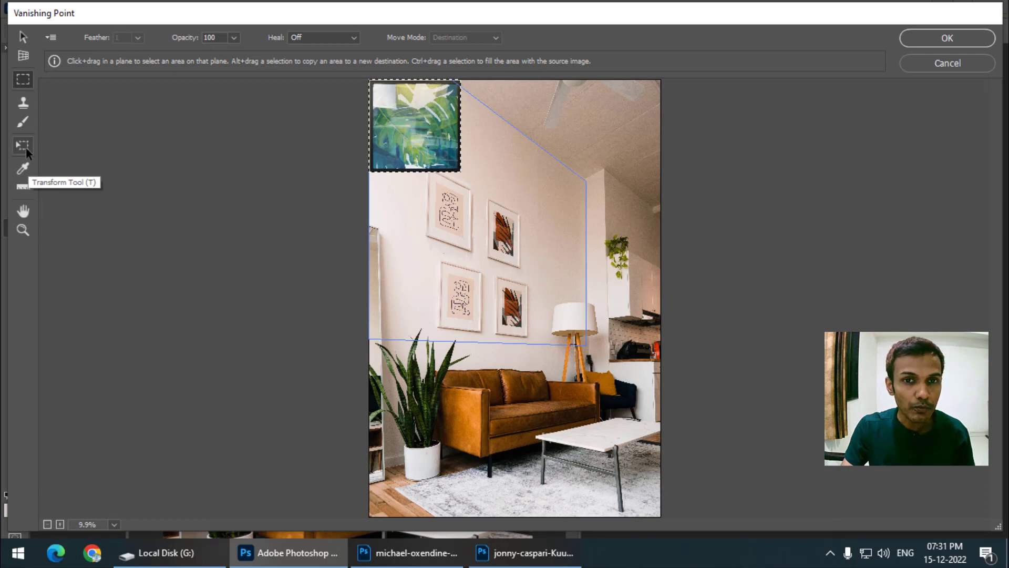
Step: Scale the pasted leaf artwork and drag it onto the wall plane above the frames
{"action": "left_click", "coordinate": [23, 143]}
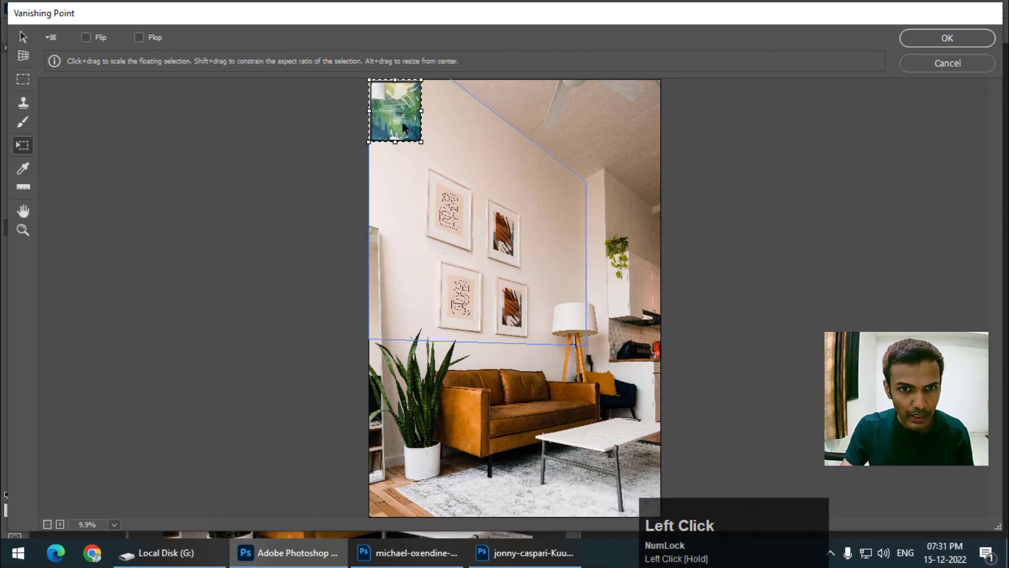
{"action": "left_click_drag", "start_coordinate": [422, 140], "coordinate": [410, 127]}
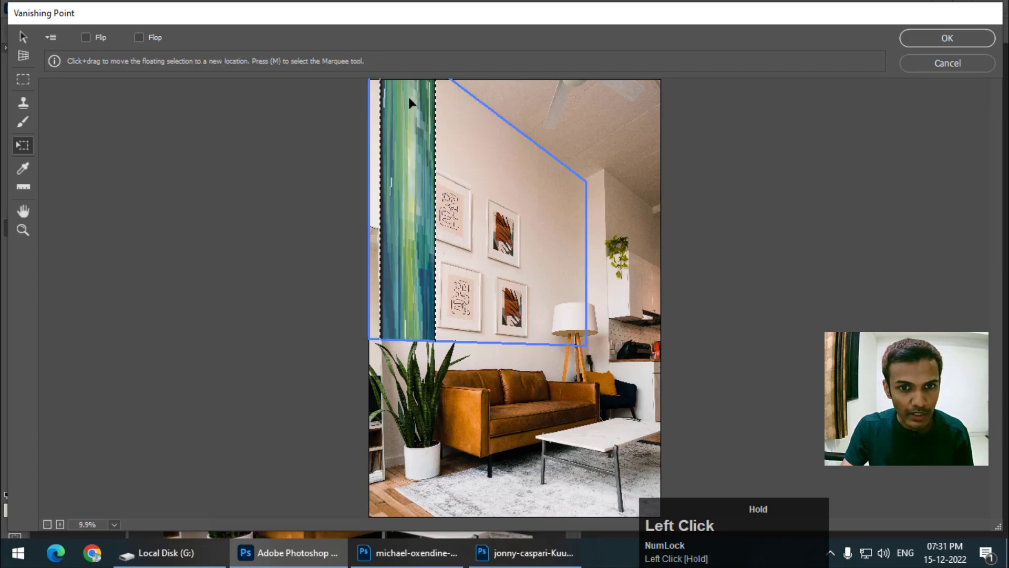
{"action": "key", "text": "Ctrl+Z"}
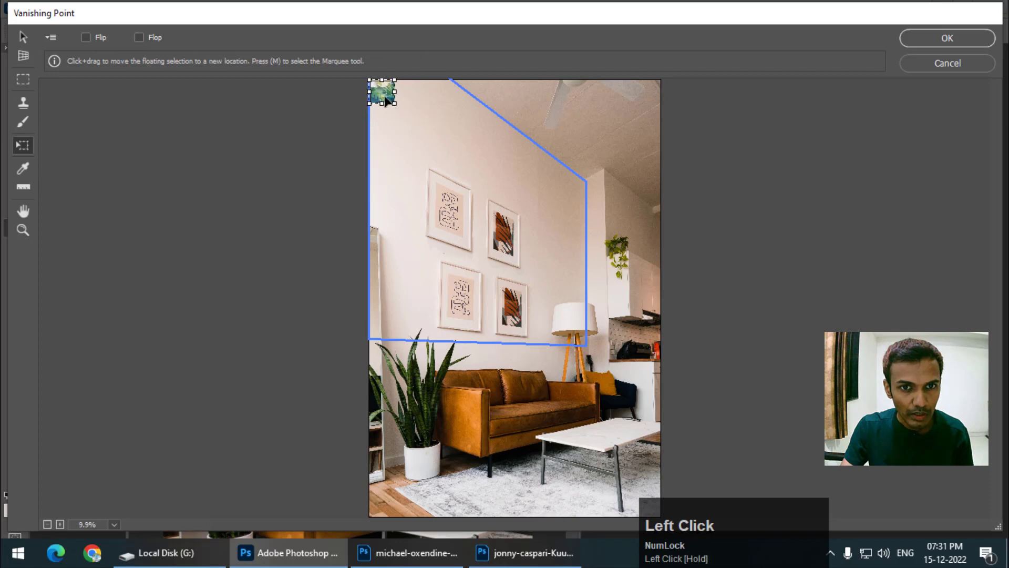
{"action": "left_click_drag", "start_coordinate": [383, 97], "coordinate": [415, 270]}
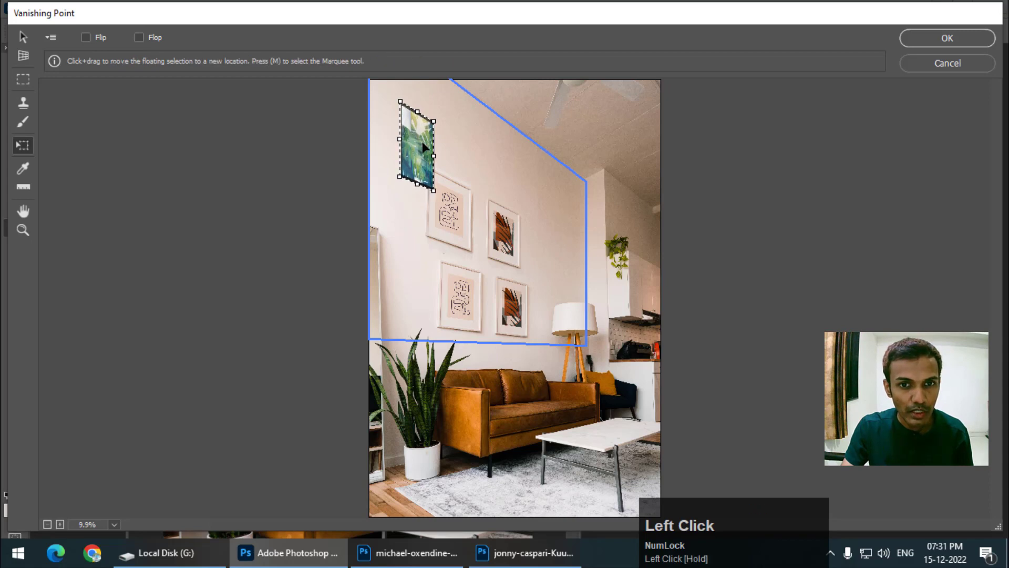
{"action": "left_click_drag", "start_coordinate": [417, 148], "coordinate": [481, 155]}
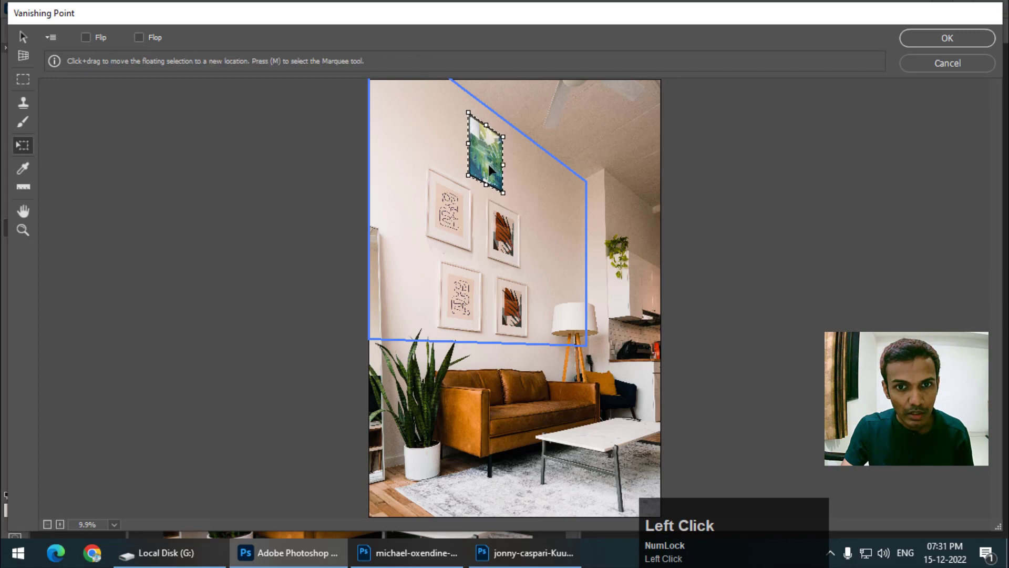
{"action": "left_click_drag", "start_coordinate": [486, 152], "coordinate": [480, 158]}
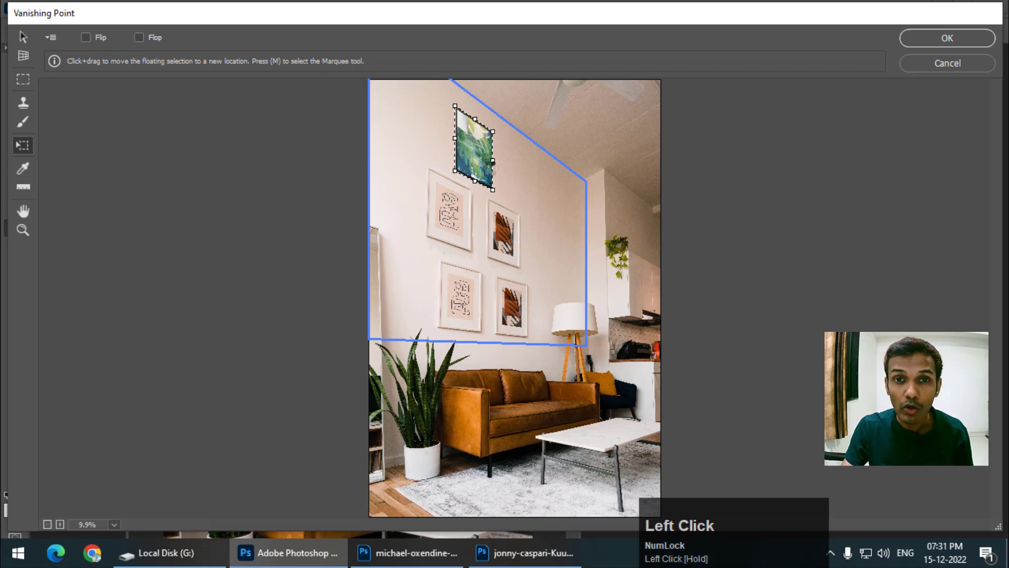
Step: Duplicate, rotate and enlarge the artwork above the frames, then apply it
{"action": "left_click_drag", "start_coordinate": [473, 145], "coordinate": [515, 183]}
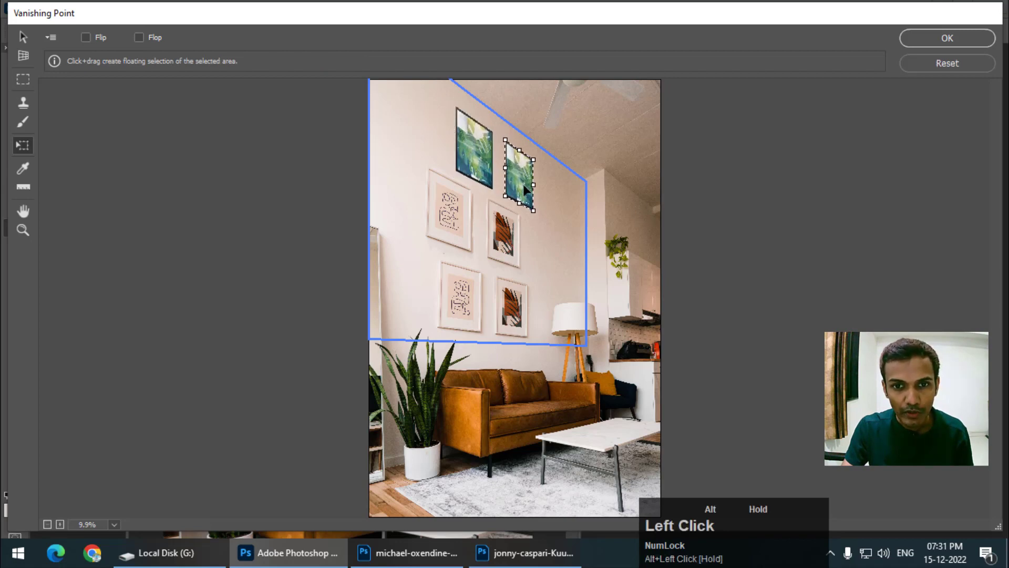
{"action": "left_click_drag", "start_coordinate": [518, 180], "coordinate": [515, 158]}
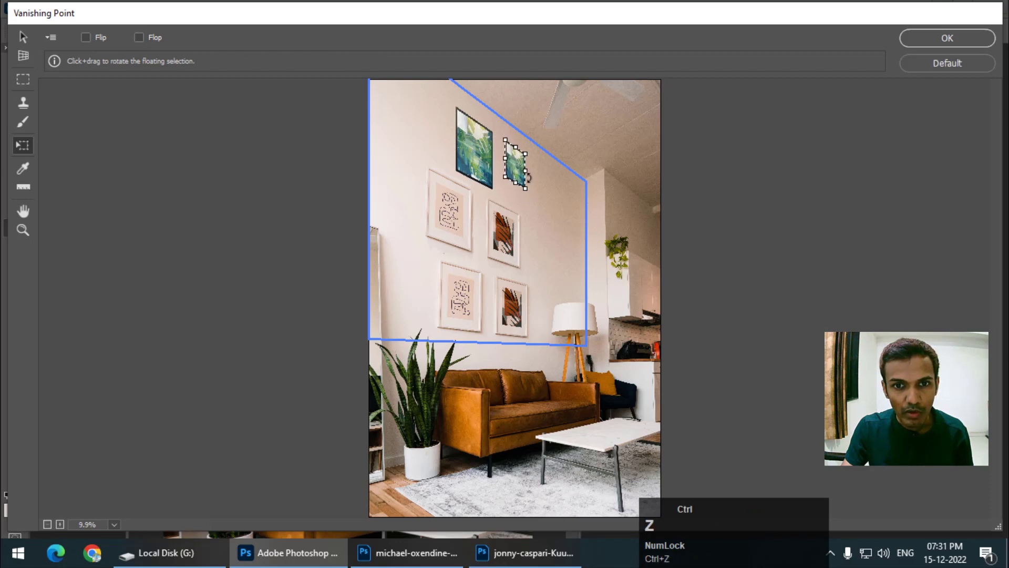
{"action": "left_click_drag", "start_coordinate": [515, 161], "coordinate": [484, 149]}
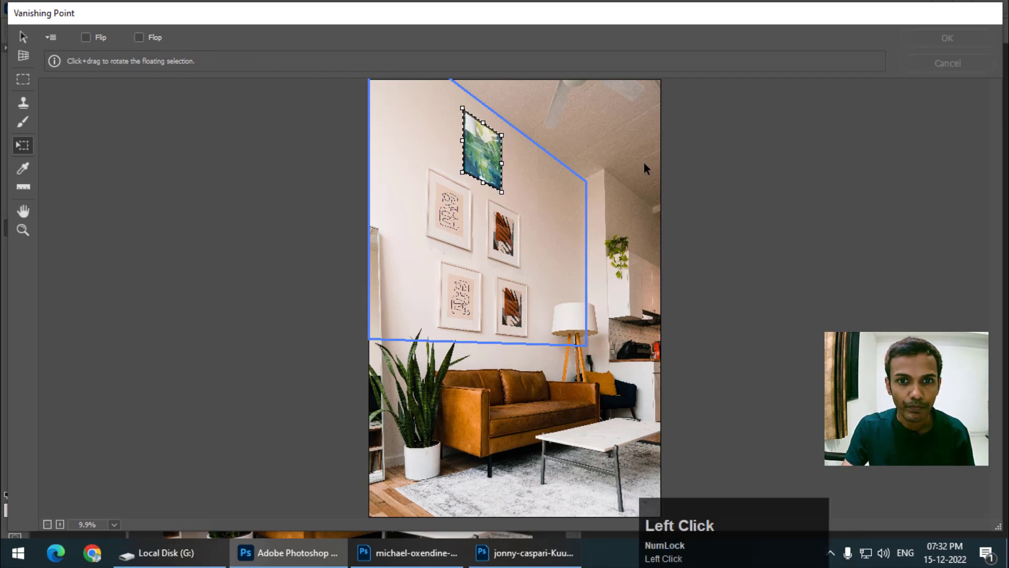
{"action": "left_click", "coordinate": [949, 38]}
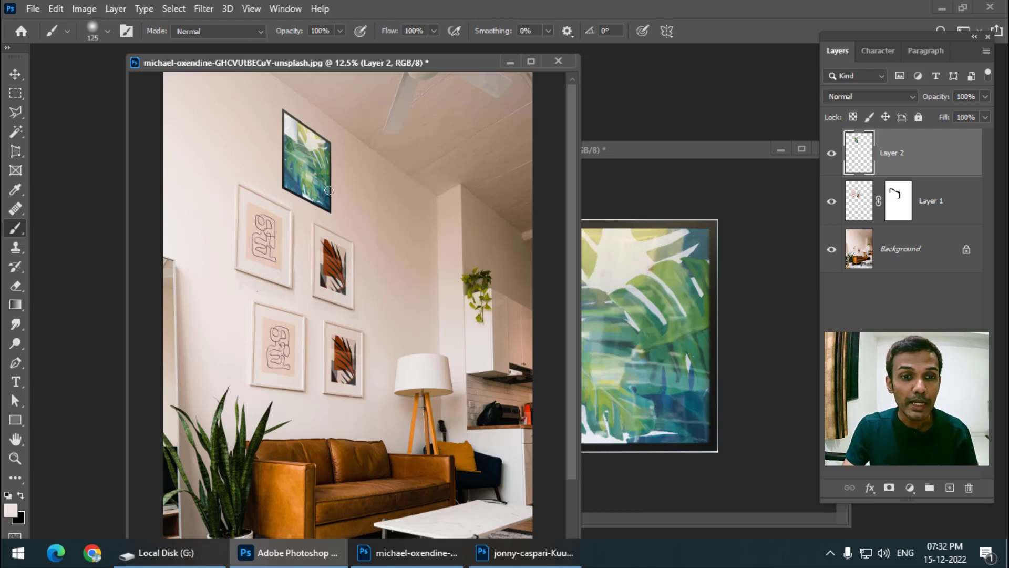
Step: Add a Drop Shadow layer style to Layer 2's leaf artwork at 33% opacity
{"action": "left_click", "coordinate": [15, 74]}
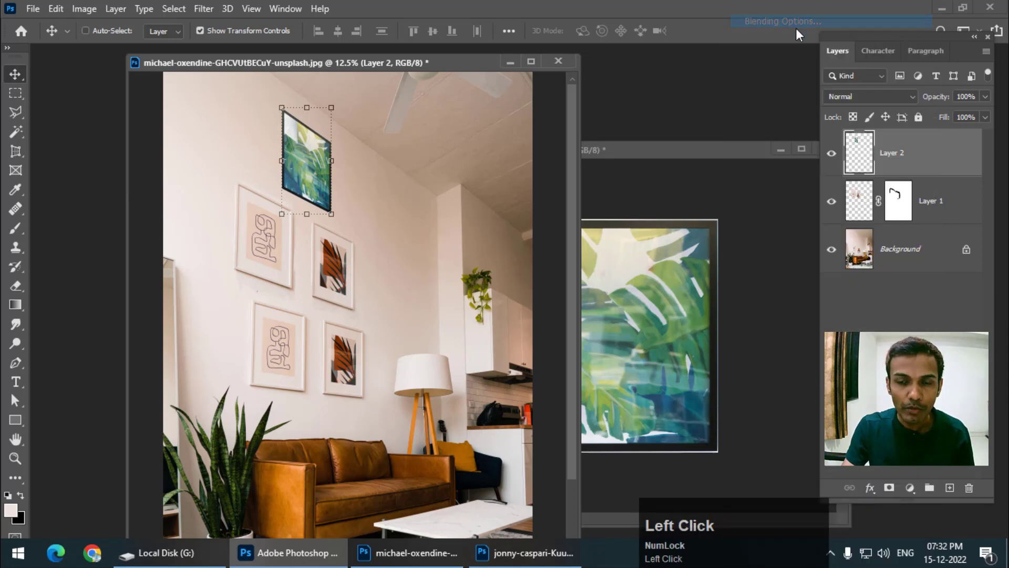
{"action": "left_click", "coordinate": [781, 21]}
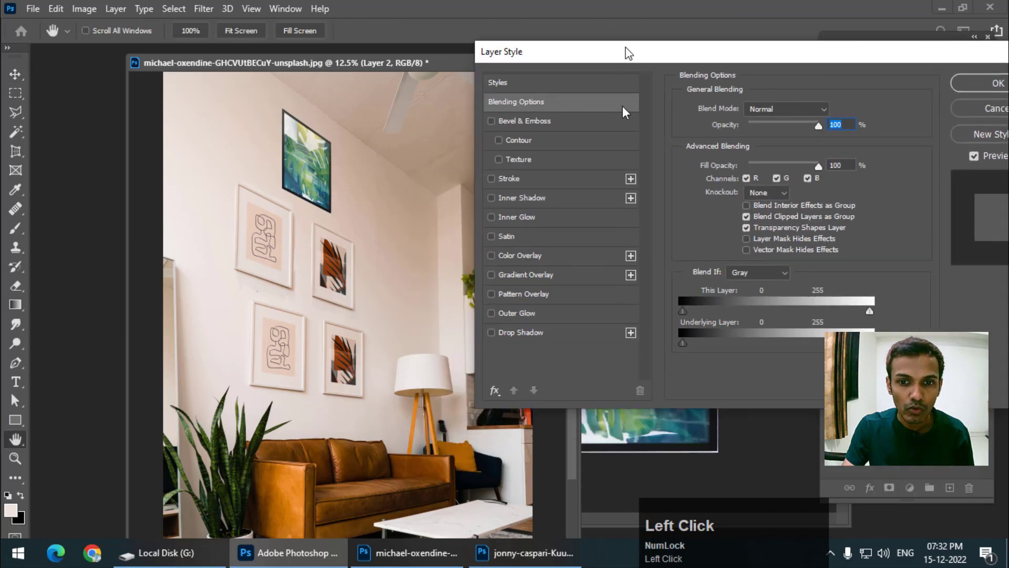
{"action": "left_click", "coordinate": [521, 332]}
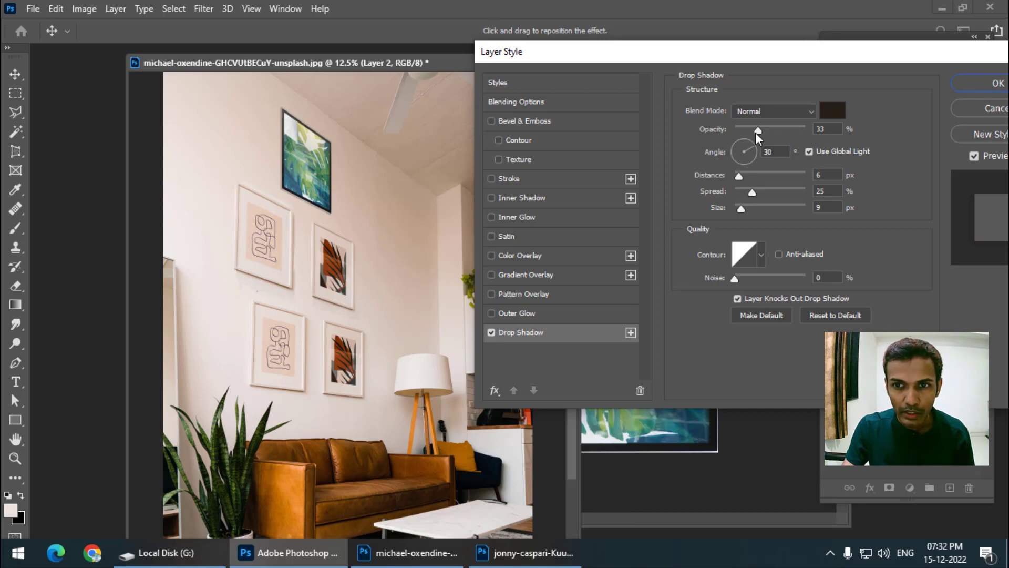
{"action": "mouse_move", "coordinate": [757, 135]}
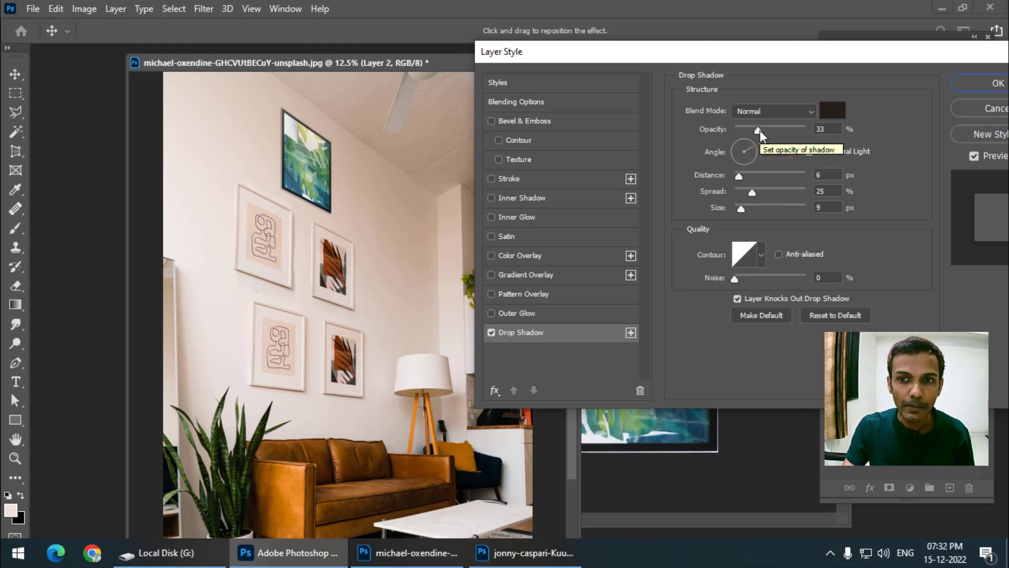
{"action": "left_click_drag", "start_coordinate": [756, 129], "coordinate": [761, 129]}
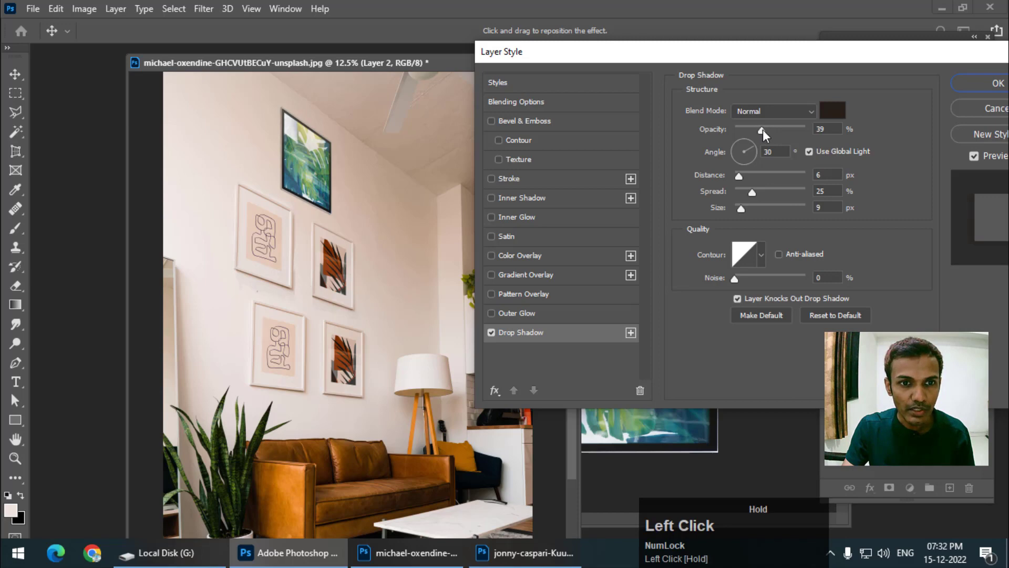
{"action": "left_click_drag", "start_coordinate": [763, 128], "coordinate": [758, 129]}
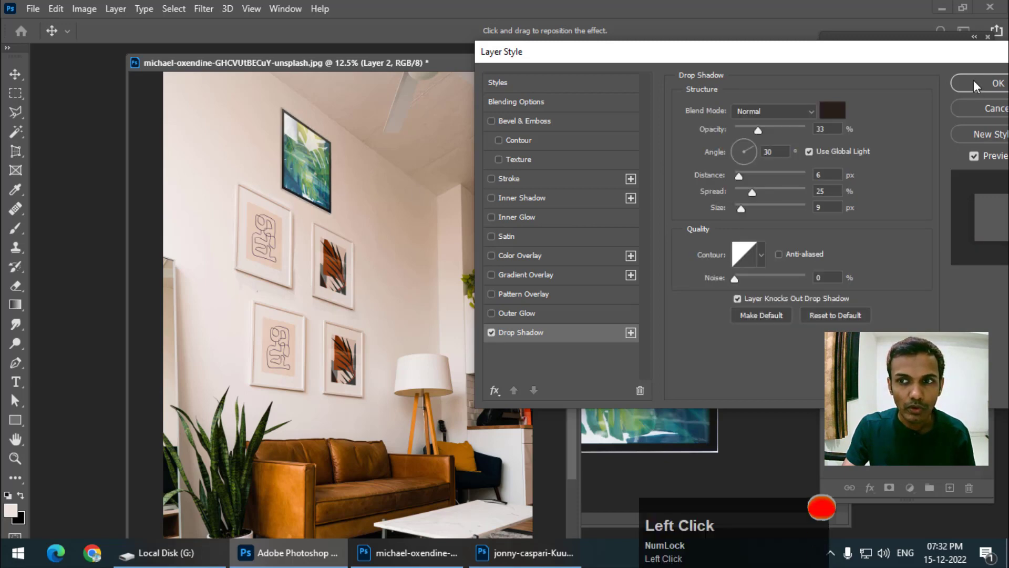
{"action": "left_click", "coordinate": [978, 85]}
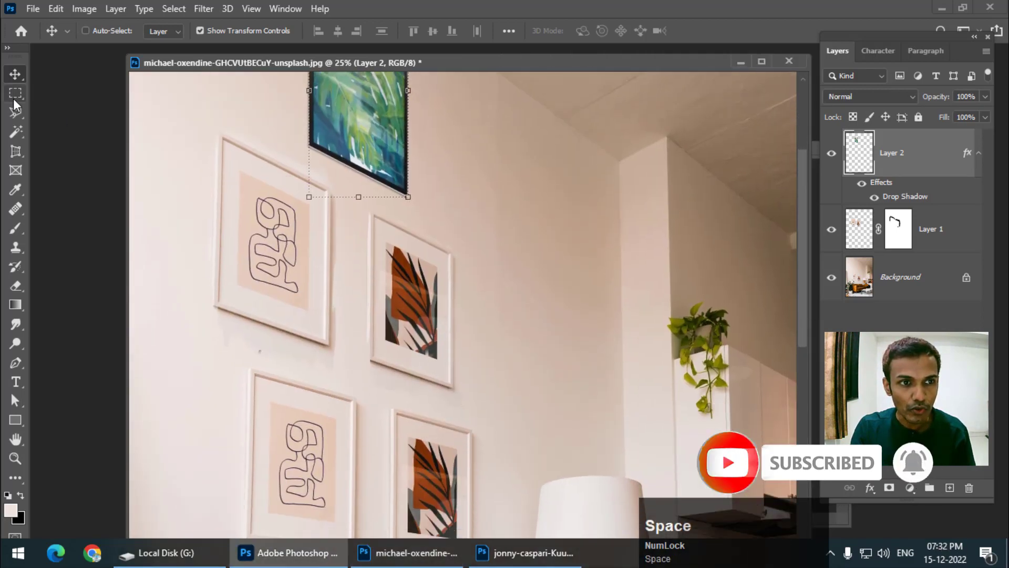
{"action": "left_click", "coordinate": [15, 94]}
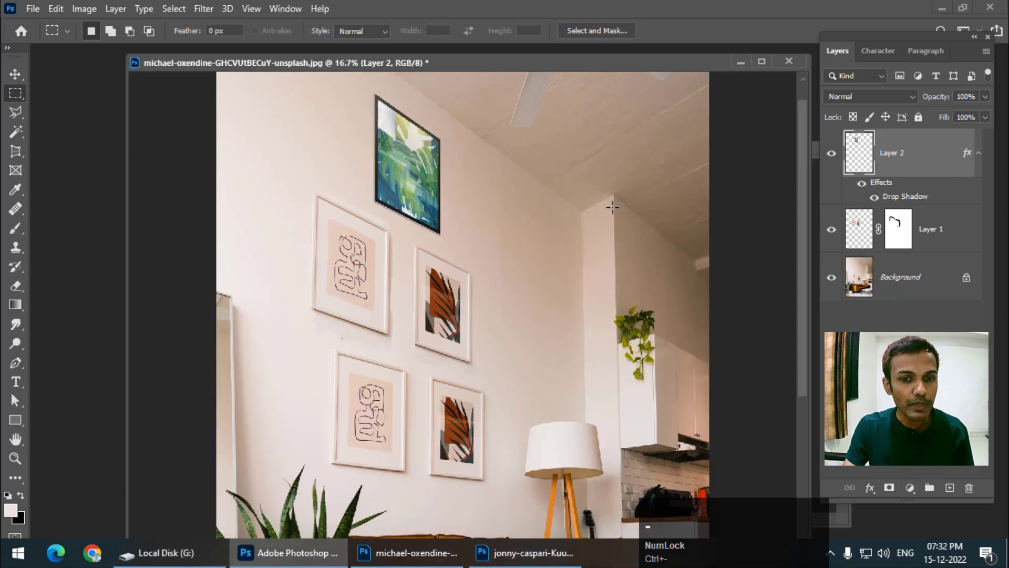